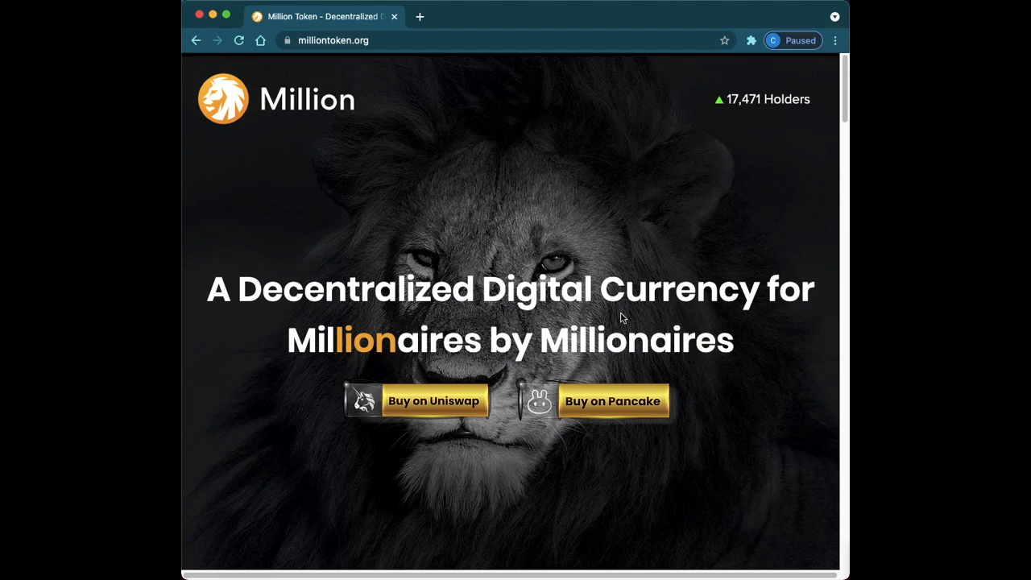
pyautogui.moveTo(619, 313)
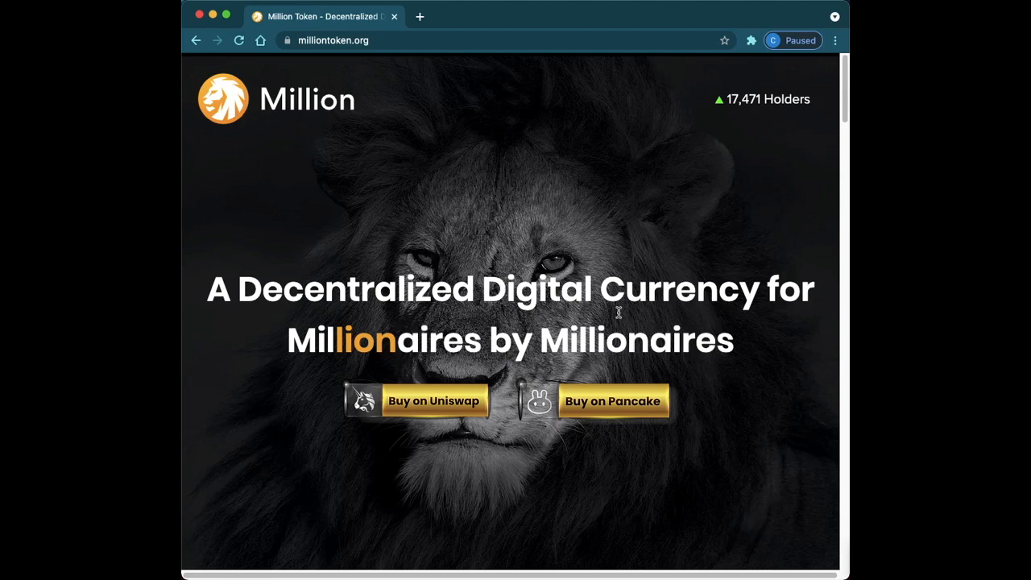
# Pin the MetaMask extension to the Chrome toolbar from the Extensions list.
pyautogui.click(751, 40)
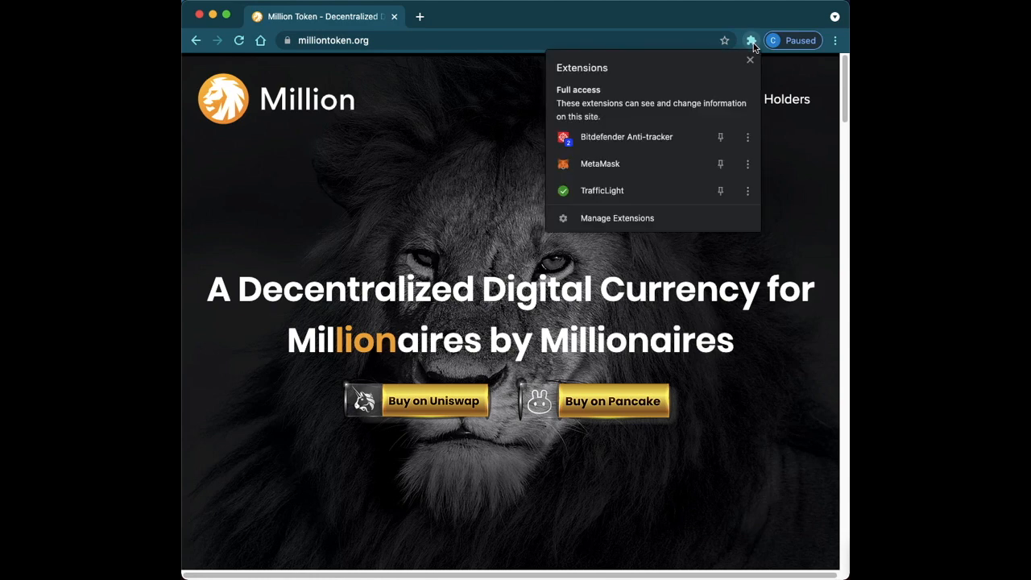
pyautogui.moveTo(656, 164)
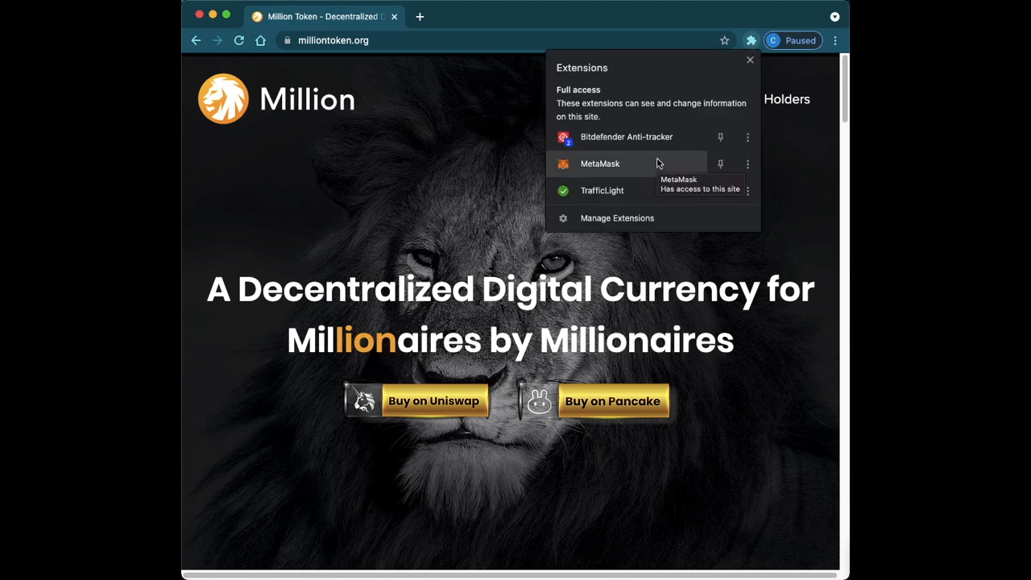
pyautogui.moveTo(651, 161)
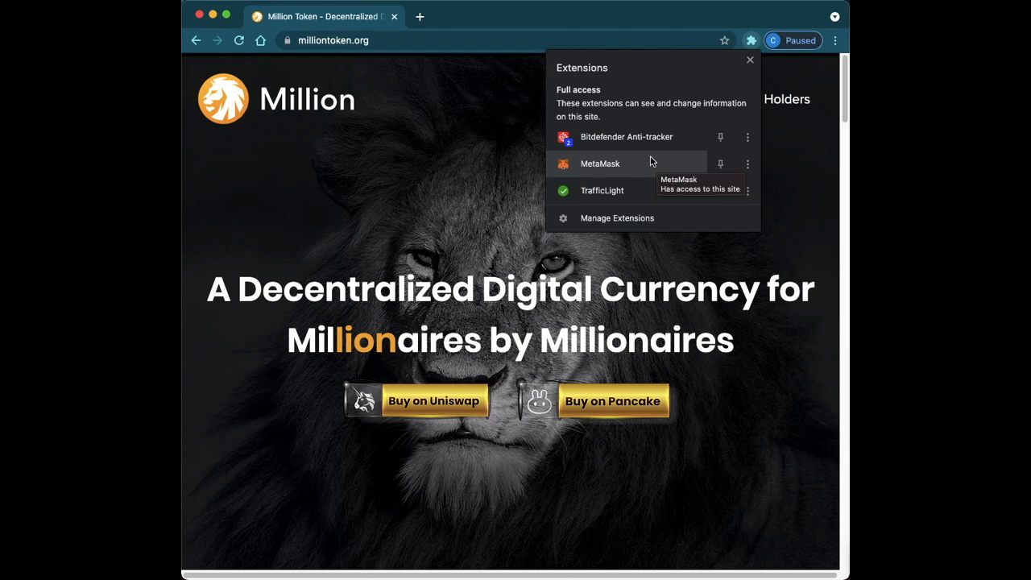
pyautogui.moveTo(652, 162)
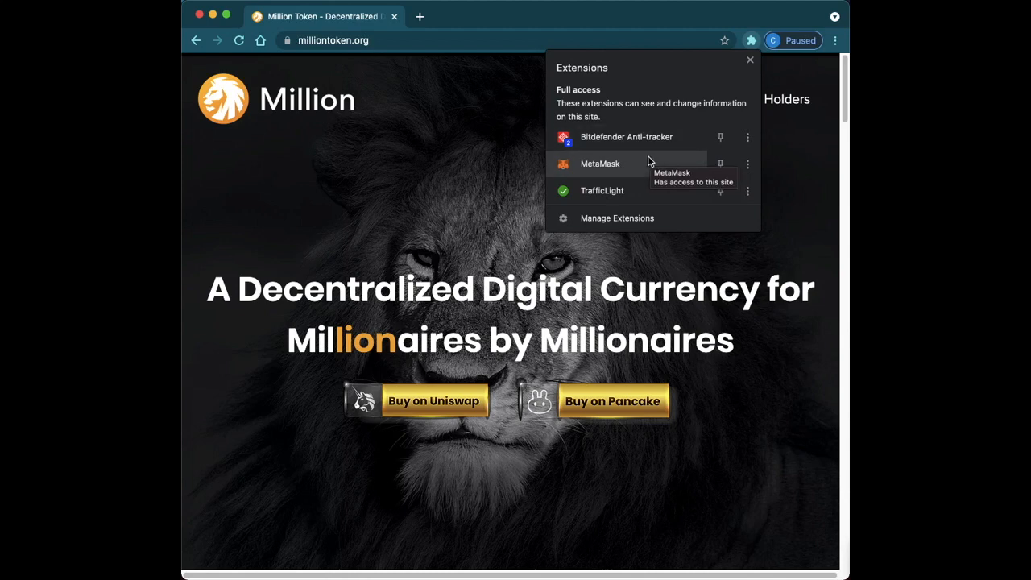
pyautogui.click(749, 59)
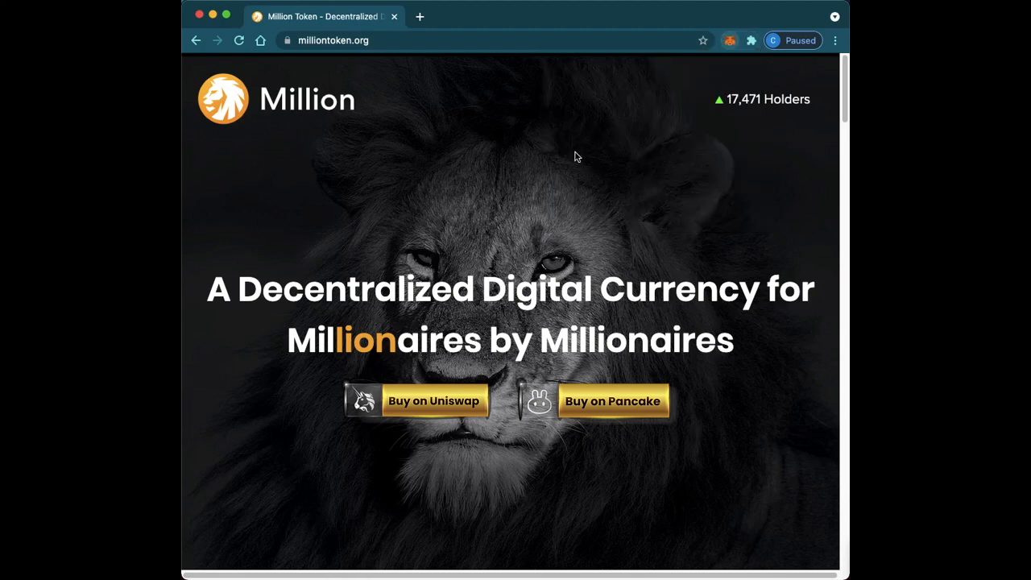
# Open the MetaMask wallet from the toolbar icon.
pyautogui.click(728, 40)
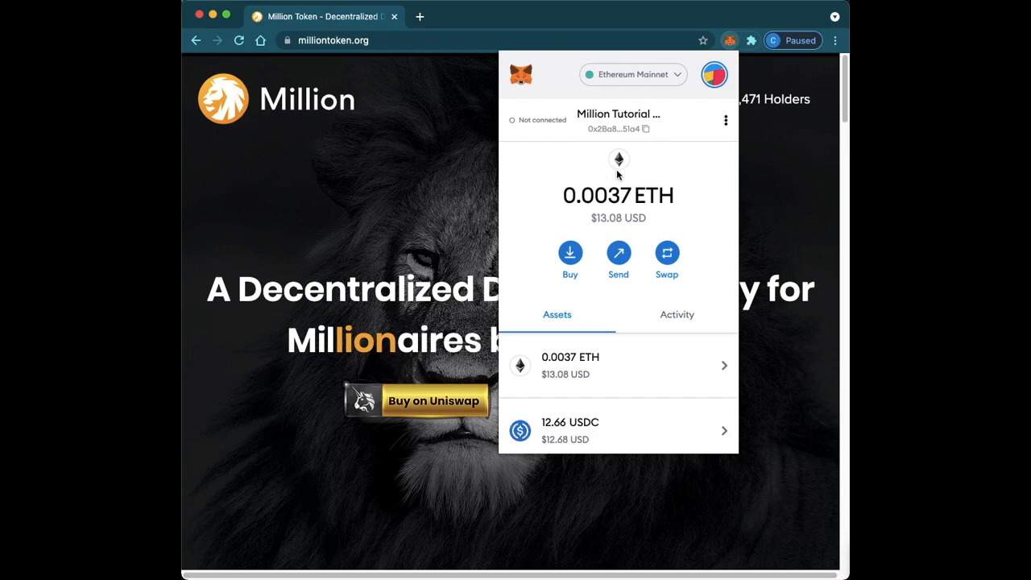
pyautogui.moveTo(683, 80)
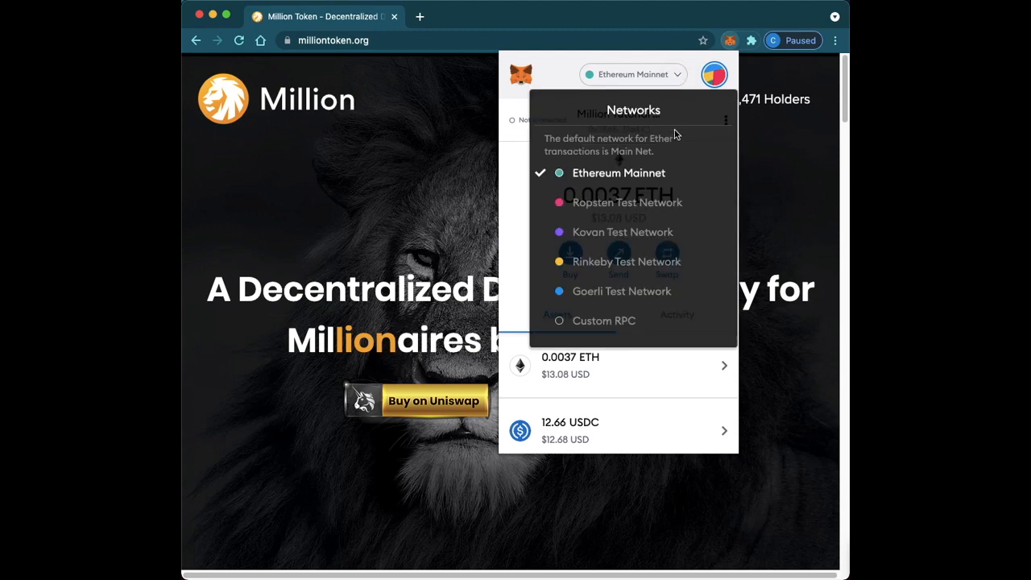
pyautogui.moveTo(629, 298)
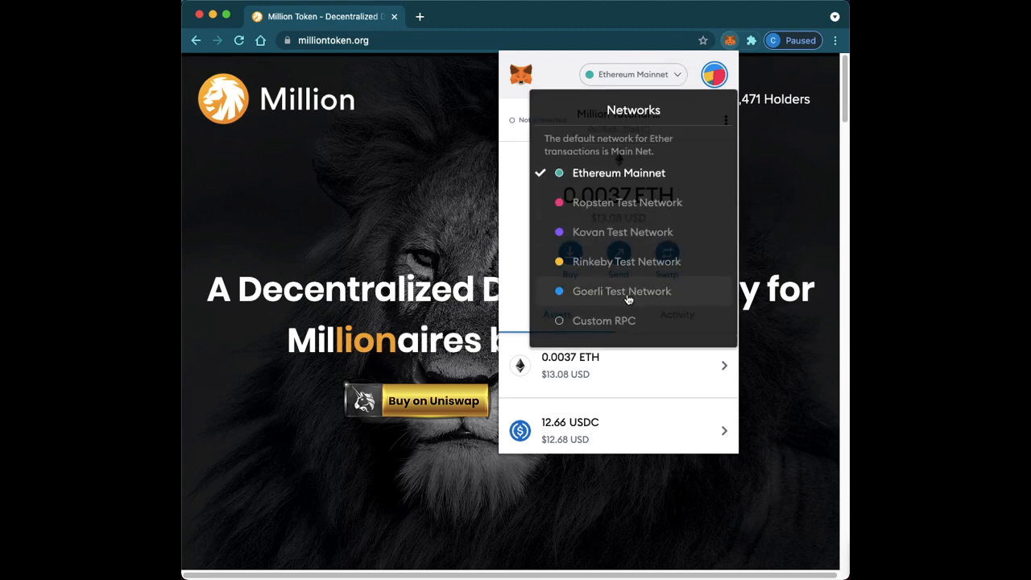
pyautogui.moveTo(584, 326)
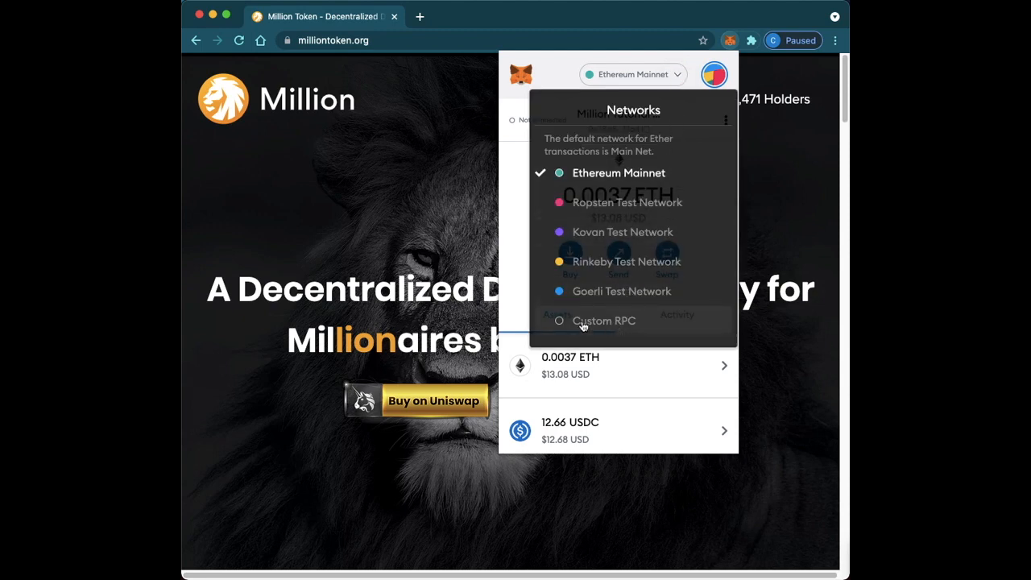
pyautogui.moveTo(648, 329)
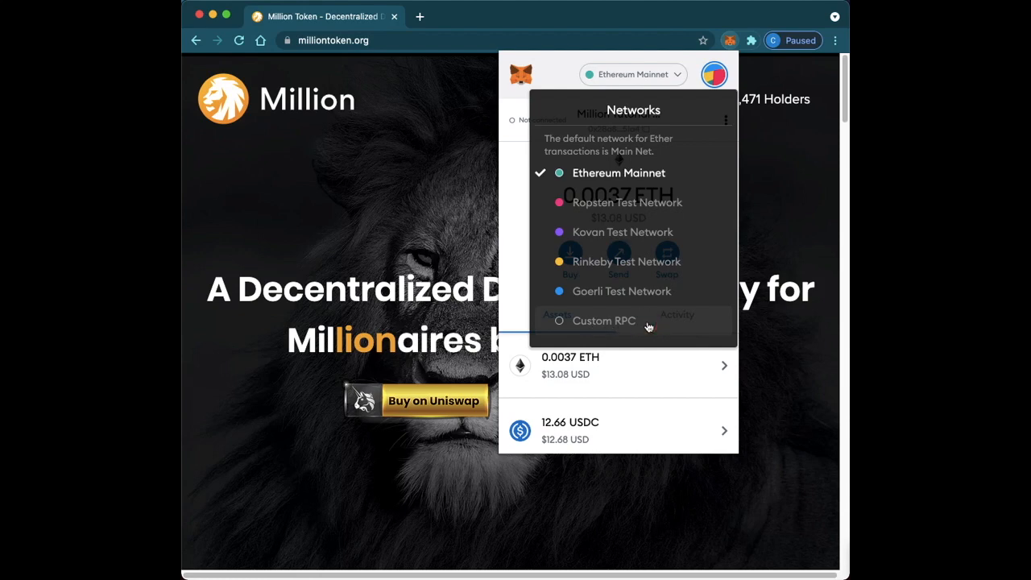
# Start a Custom RPC network and name it 'Polygon Mainnet'.
pyautogui.click(603, 321)
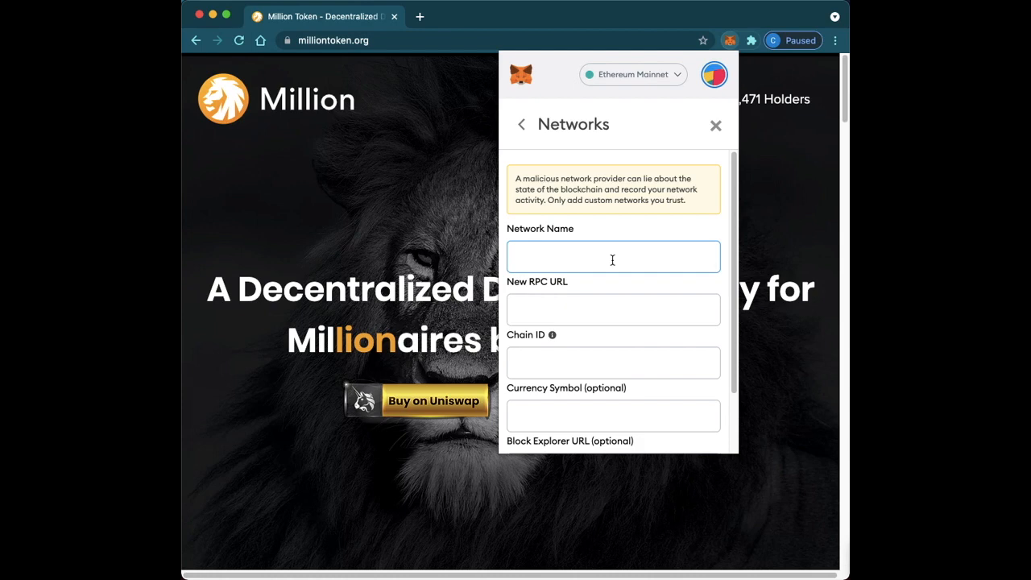
pyautogui.write('Poly')
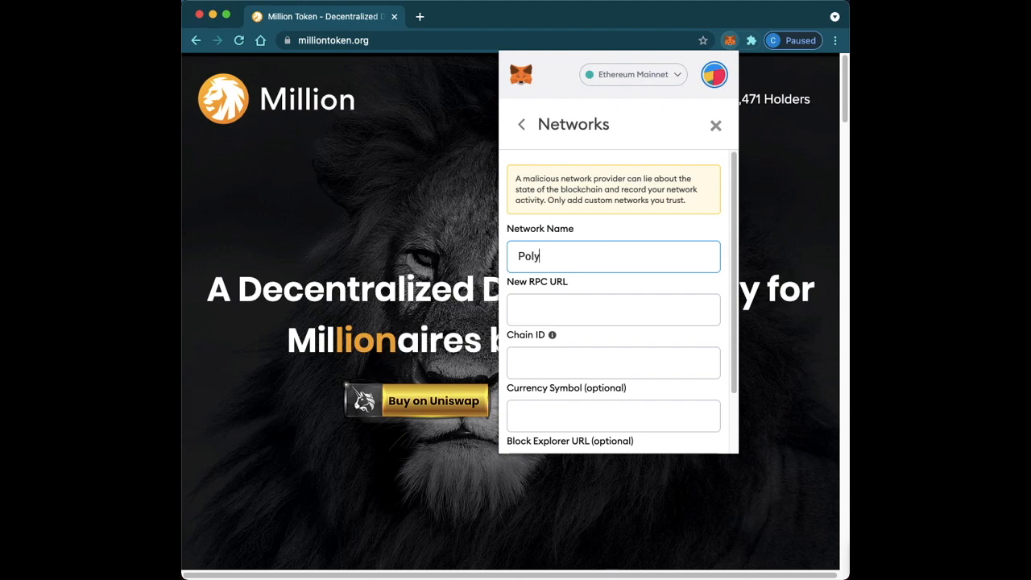
pyautogui.write('gon Mainnet')
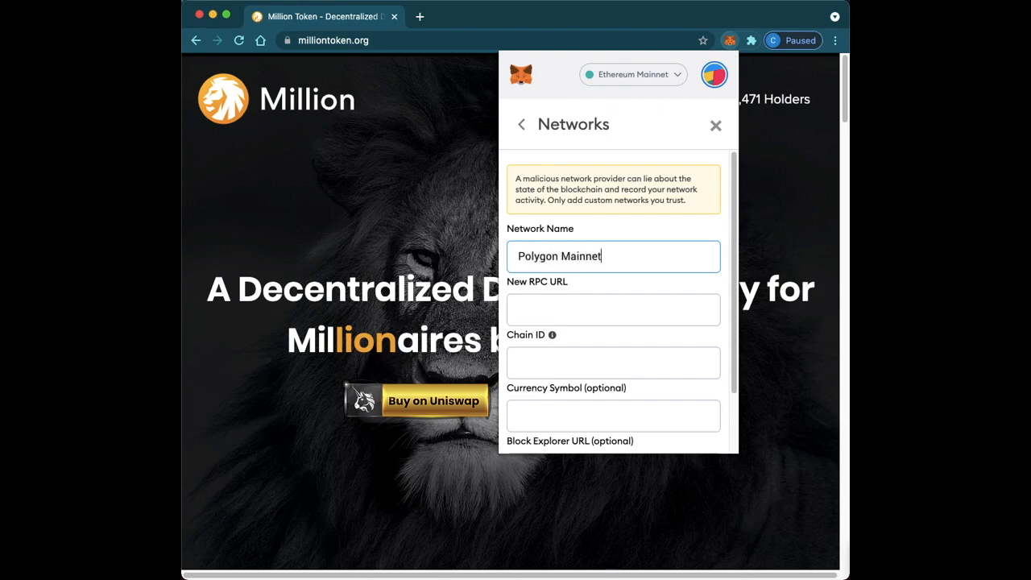
pyautogui.click(613, 310)
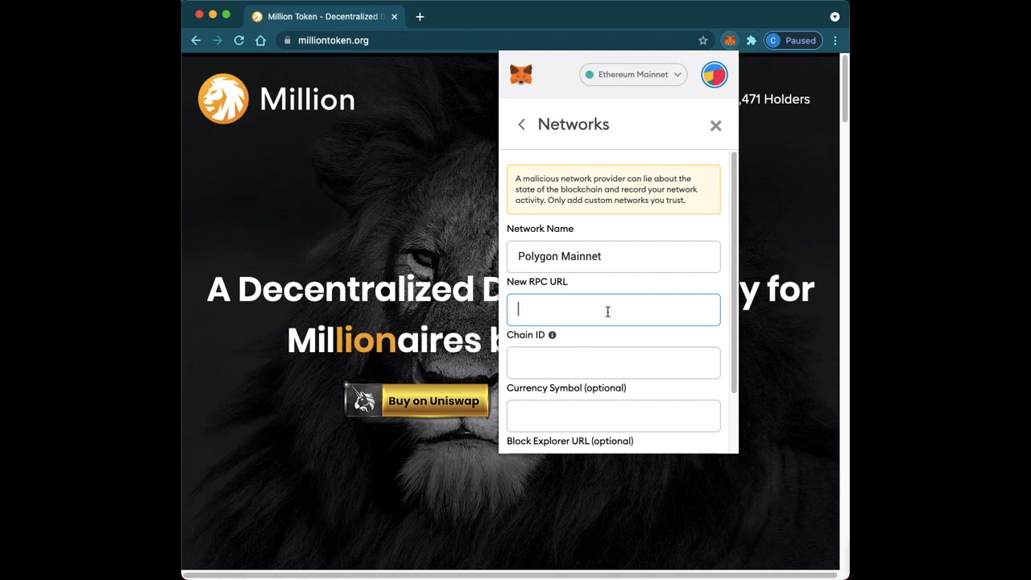
pyautogui.write('https:')
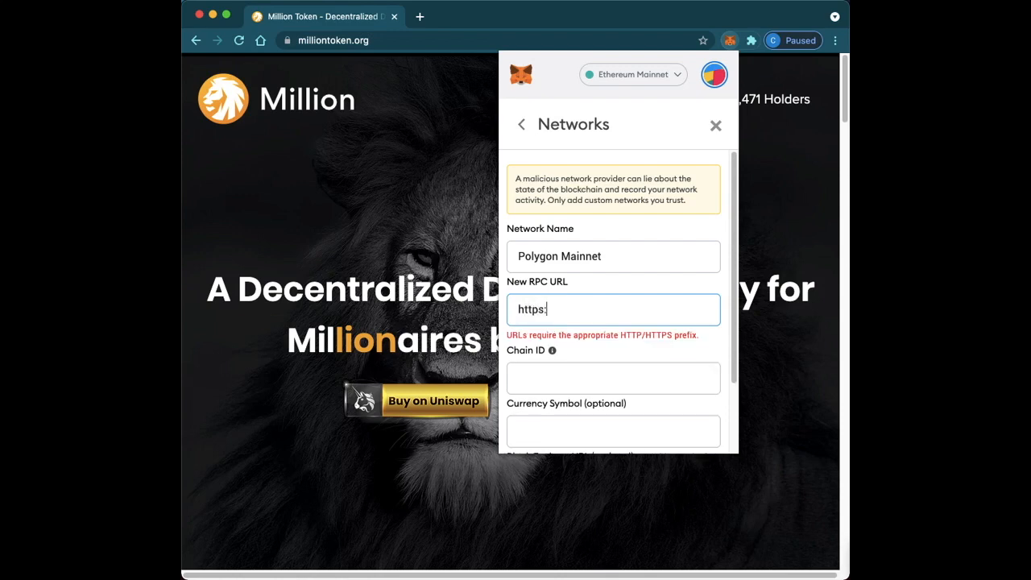
pyautogui.write('//')
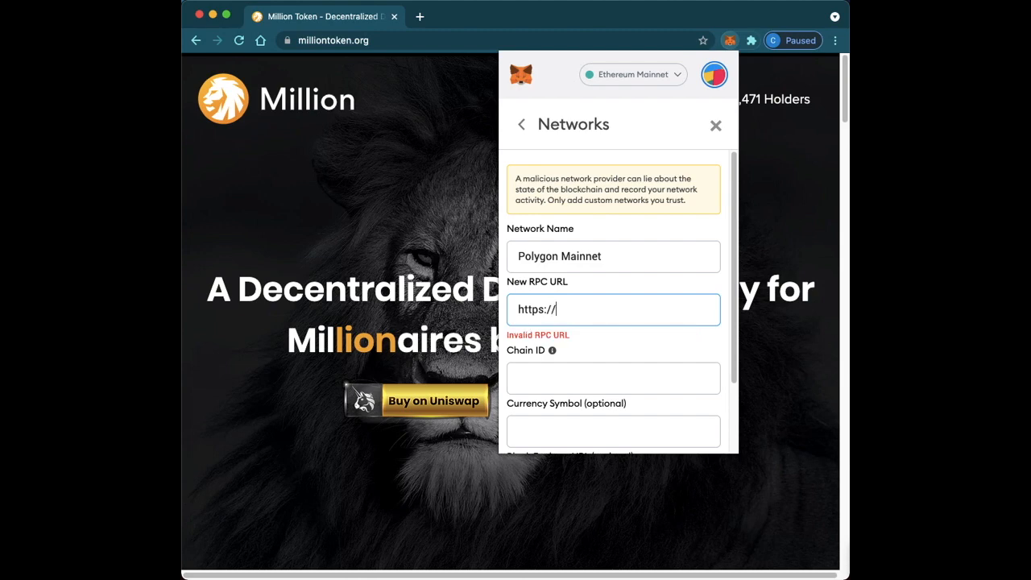
pyautogui.write('rpc')
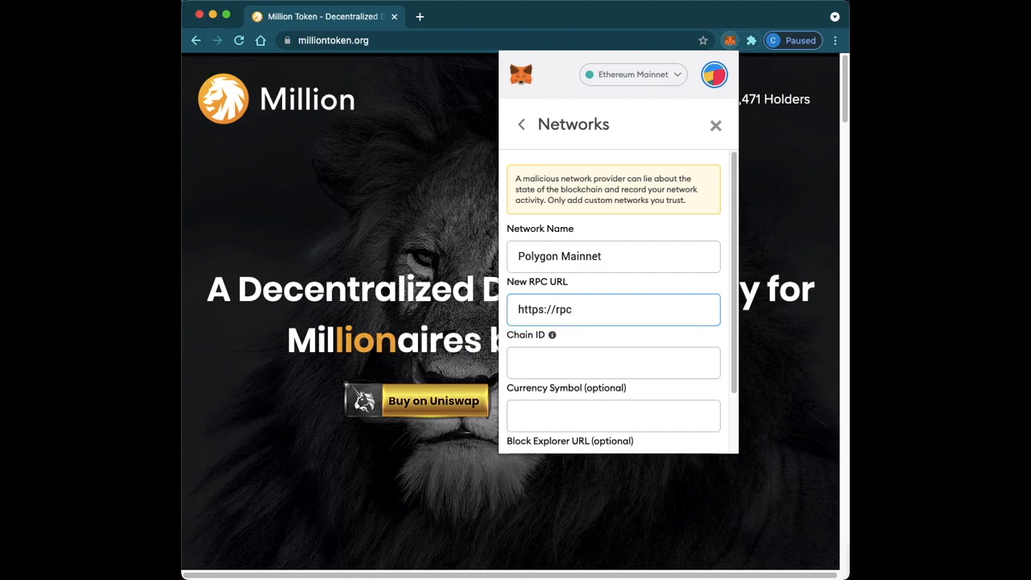
pyautogui.write('-mainnet')
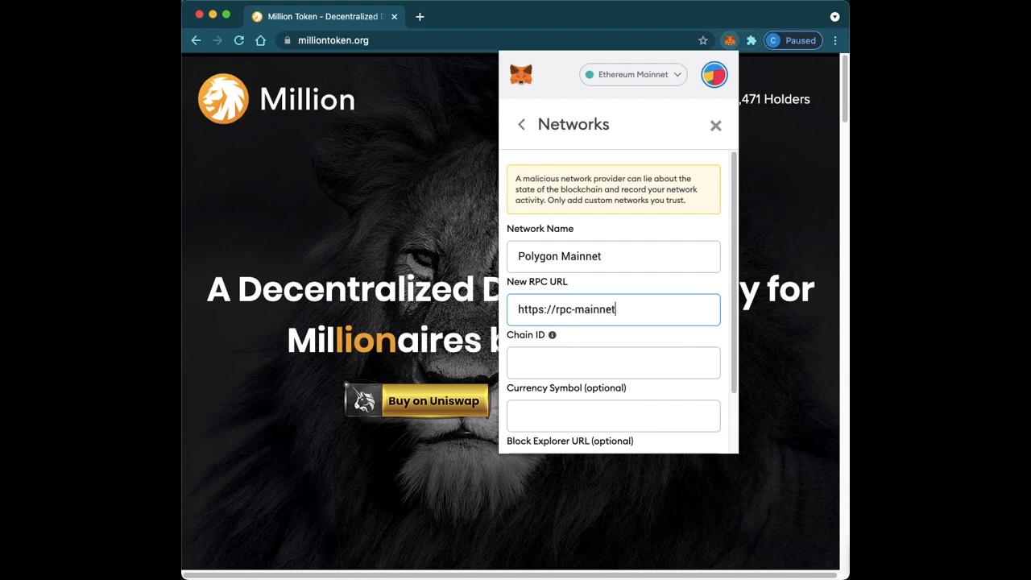
pyautogui.write('.maticvigil')
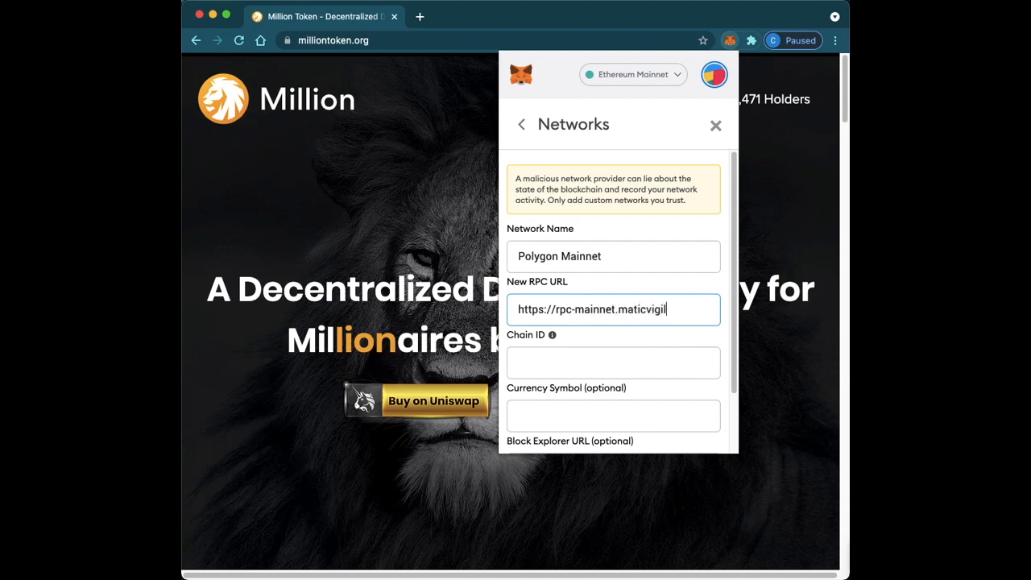
pyautogui.write('.com/')
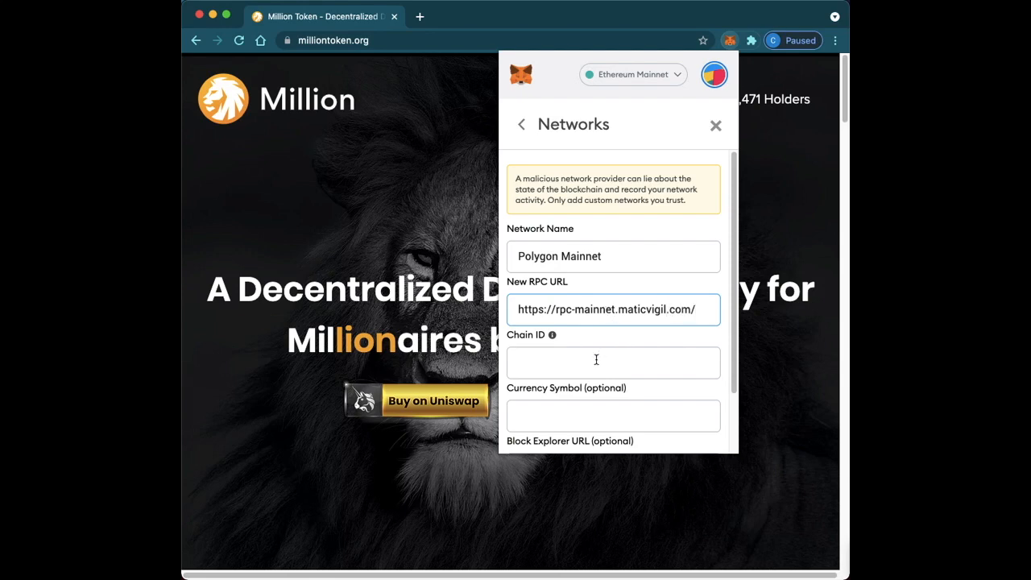
# Enter chain ID 137 and currency symbol MATIC for the network.
pyautogui.click(612, 361)
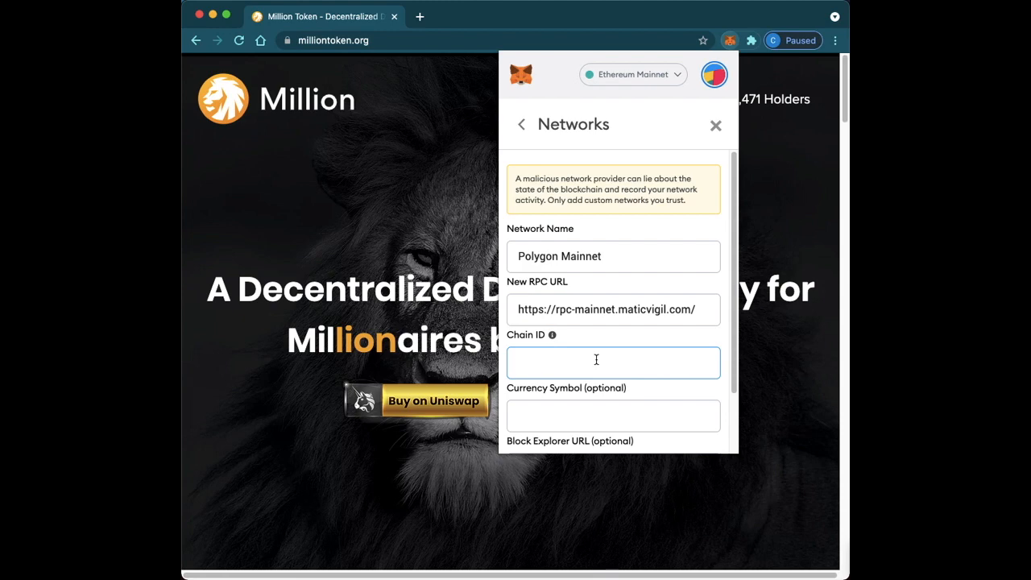
pyautogui.write('137')
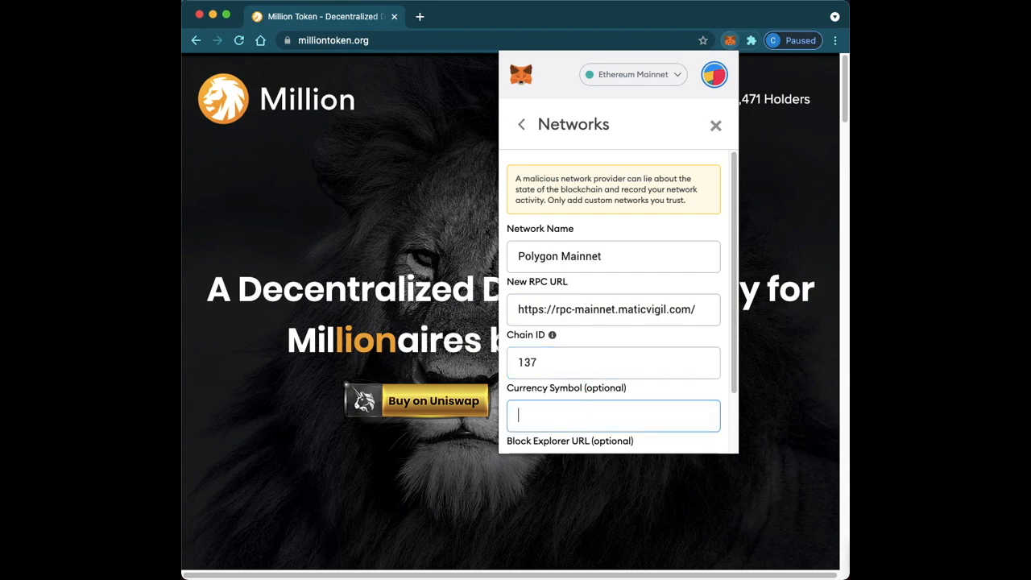
pyautogui.write('MATIC')
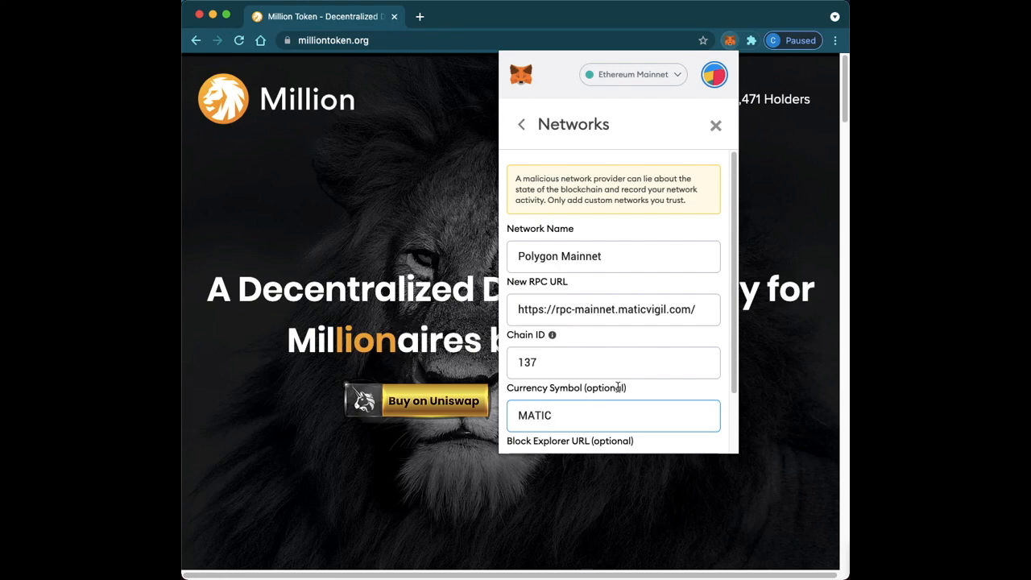
pyautogui.scroll(-3)
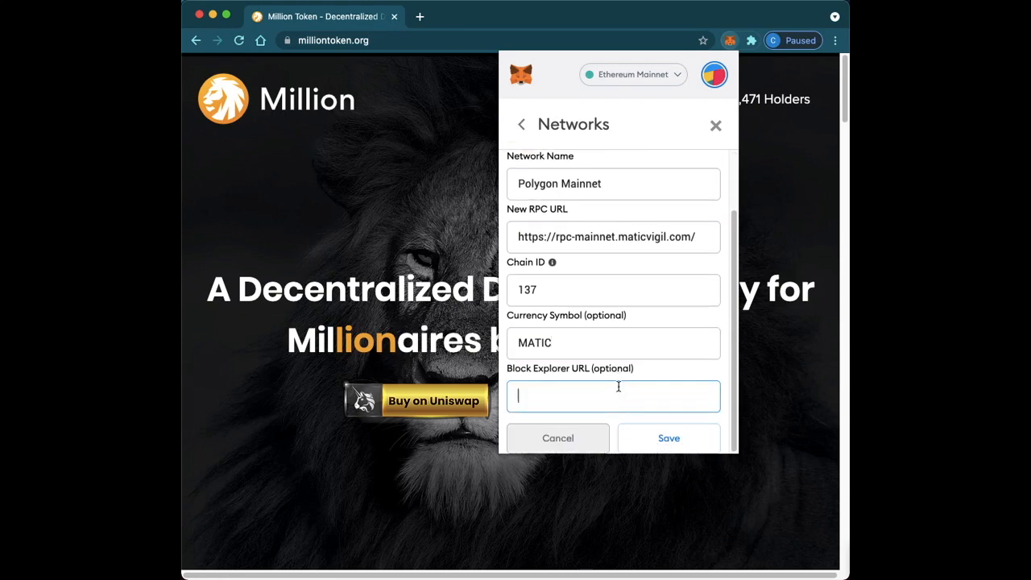
pyautogui.write('https')
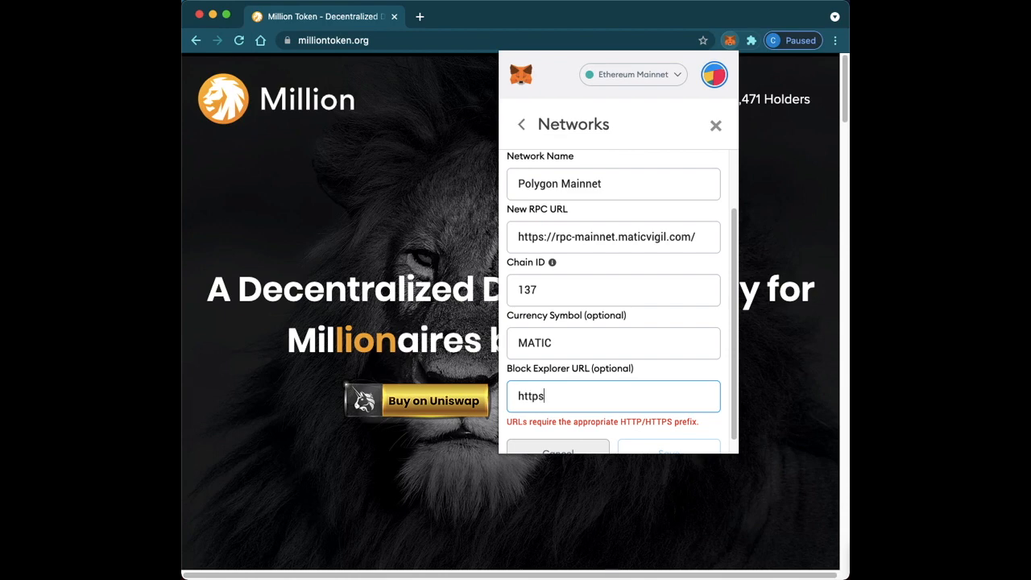
pyautogui.write(':/')
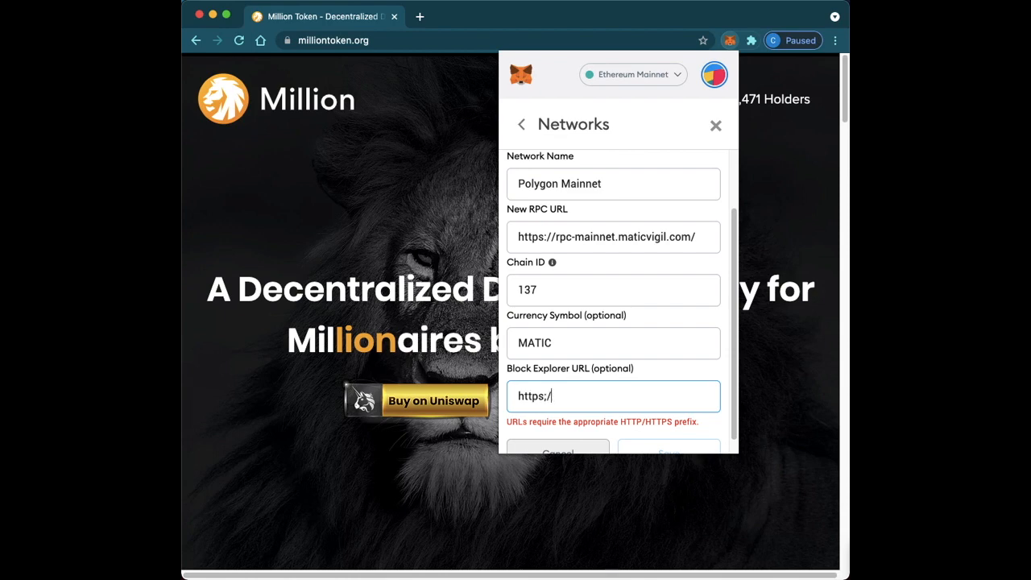
pyautogui.write('/')
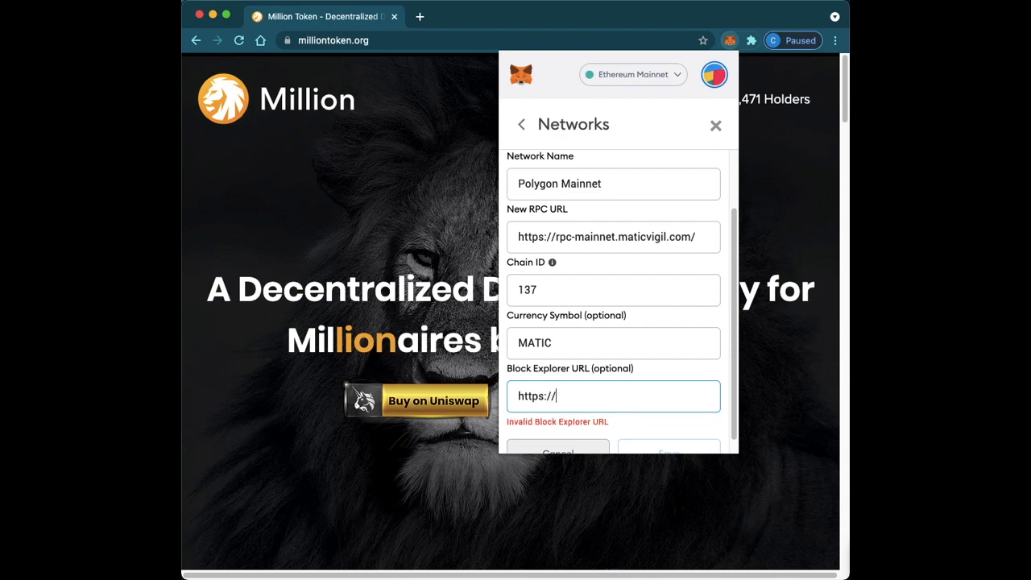
pyautogui.write('poly')
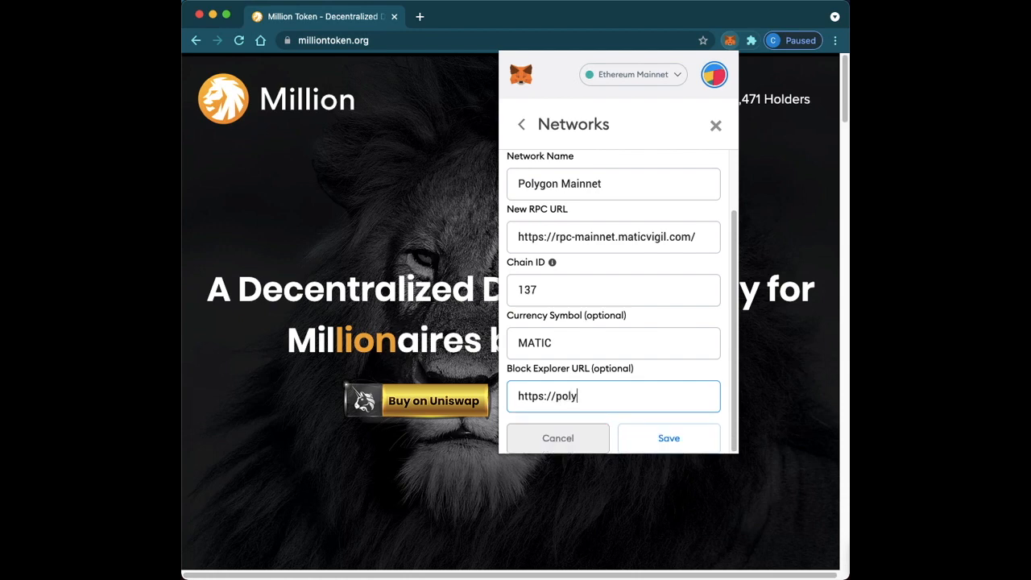
pyautogui.write('gonscan')
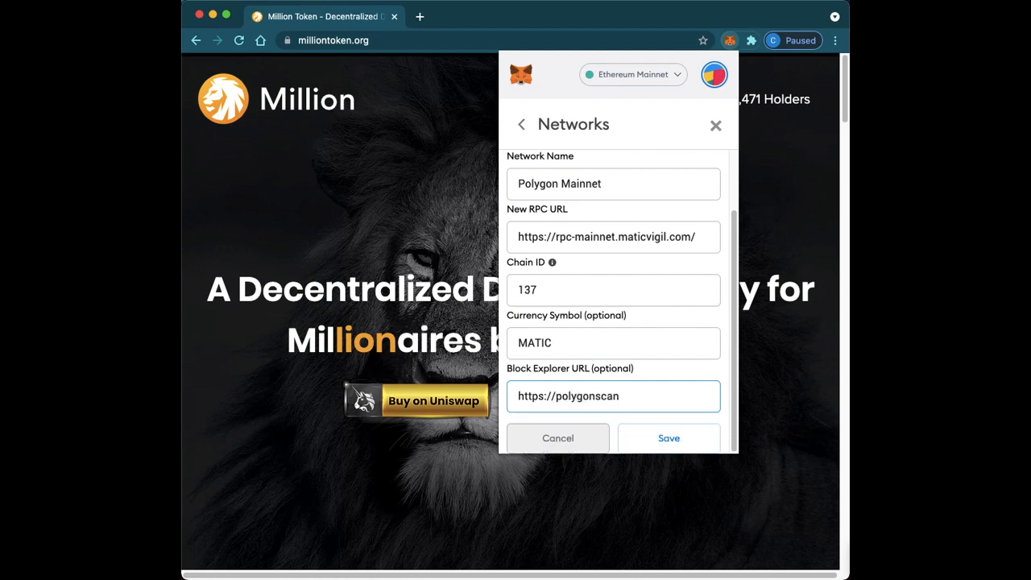
pyautogui.write('.com')
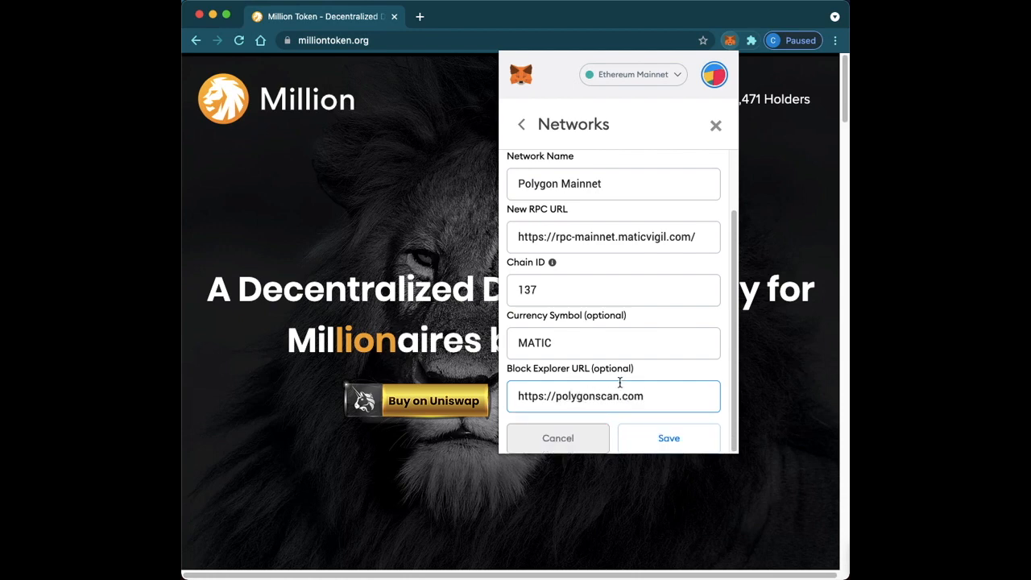
pyautogui.moveTo(609, 329)
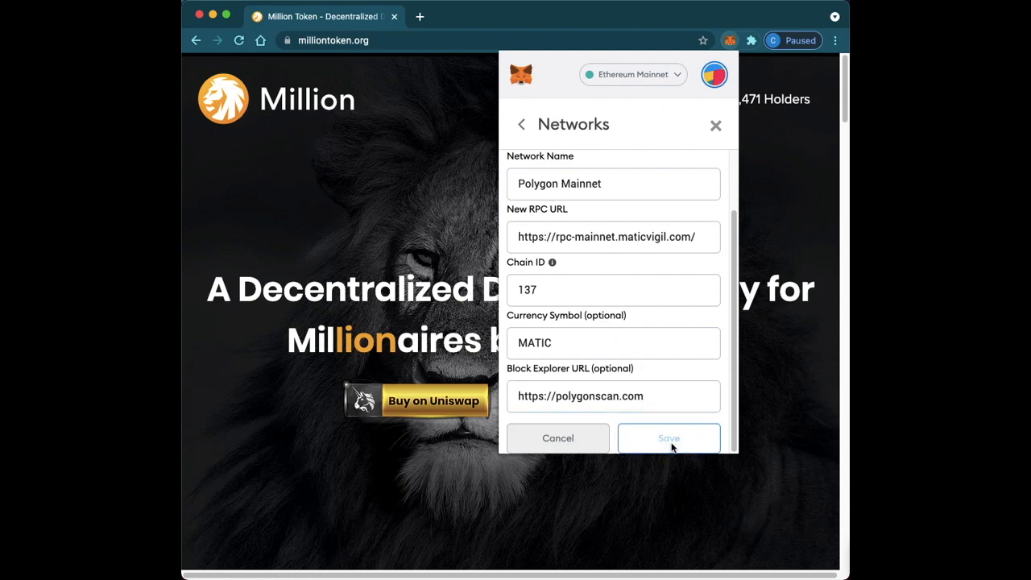
pyautogui.click(669, 438)
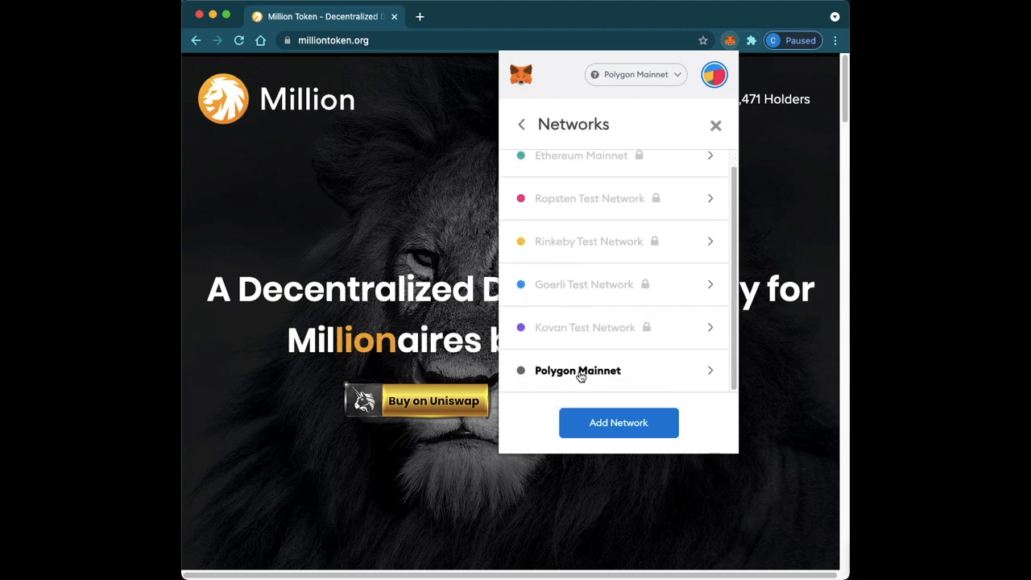
# Return to the Polygon Mainnet wallet overview, then close the MetaMask popup.
pyautogui.click(577, 369)
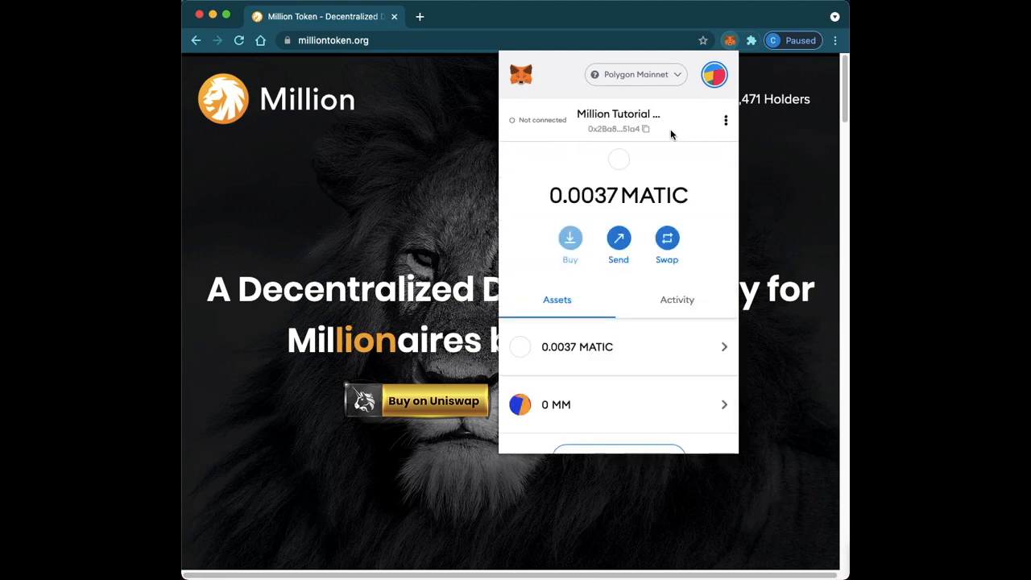
pyautogui.moveTo(551, 190)
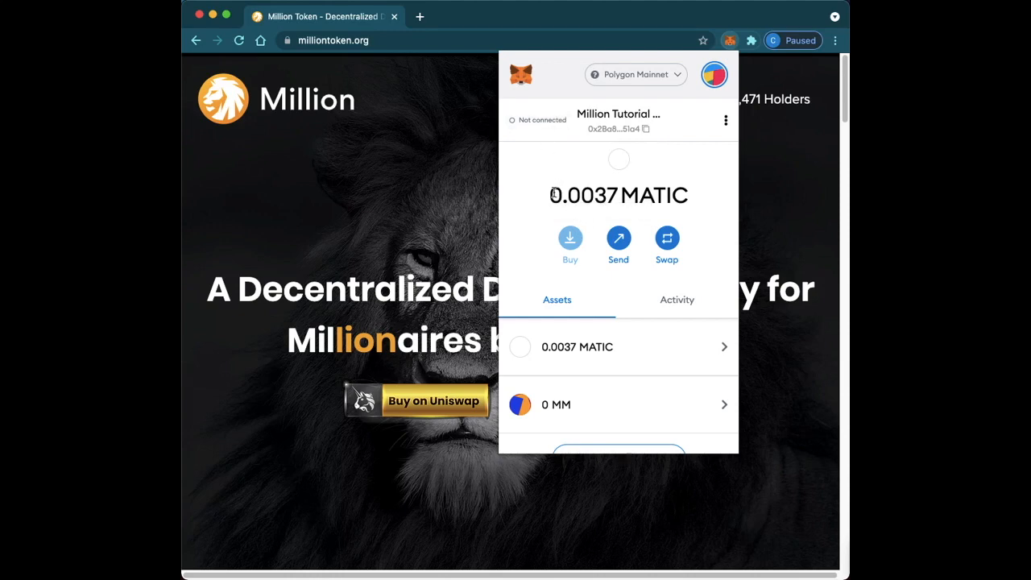
pyautogui.moveTo(525, 94)
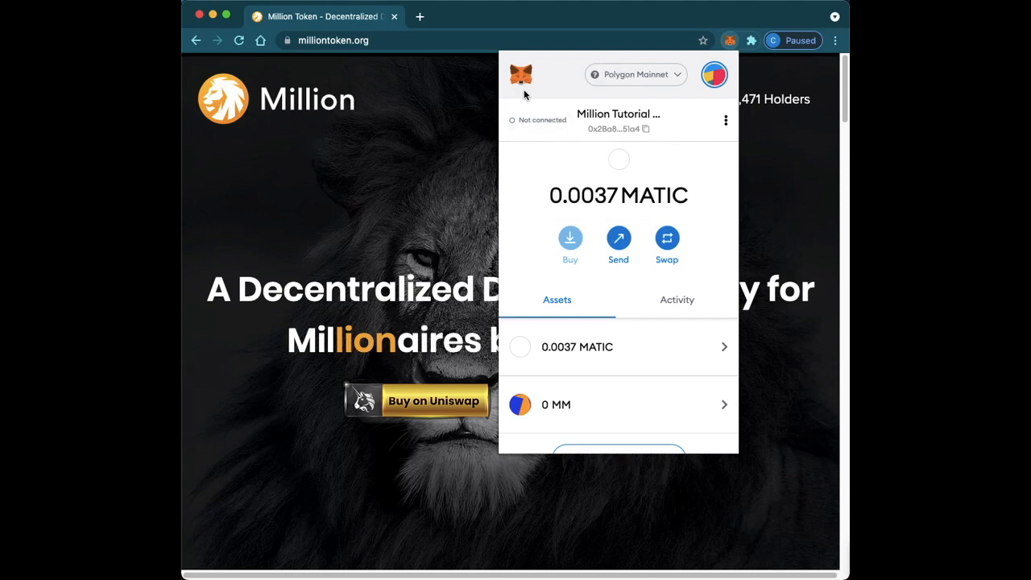
pyautogui.click(438, 158)
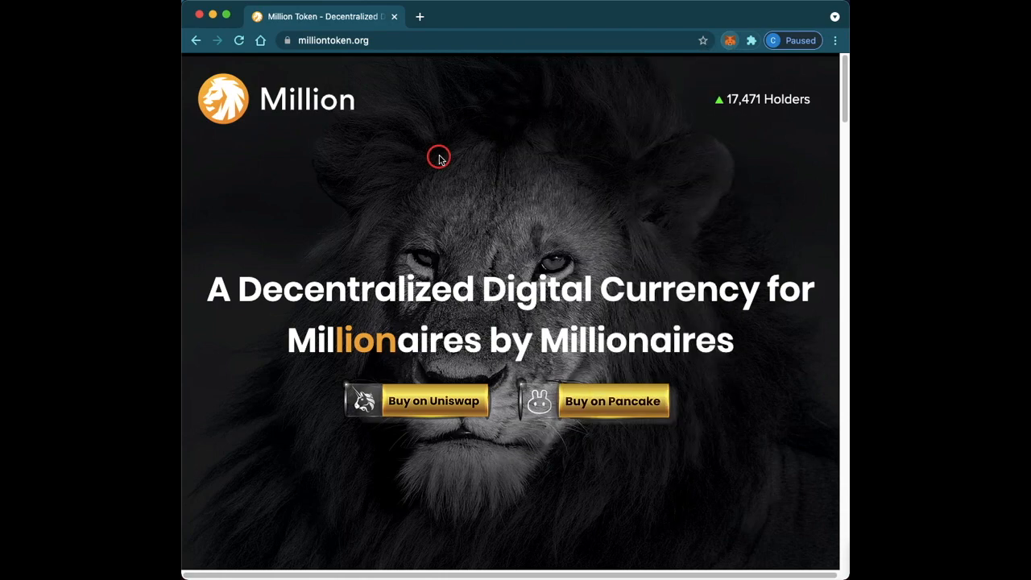
# On milliontoken.org, open View Contract (Polygon) under the Polygon (MATIC) Bridge section.
pyautogui.click(385, 40)
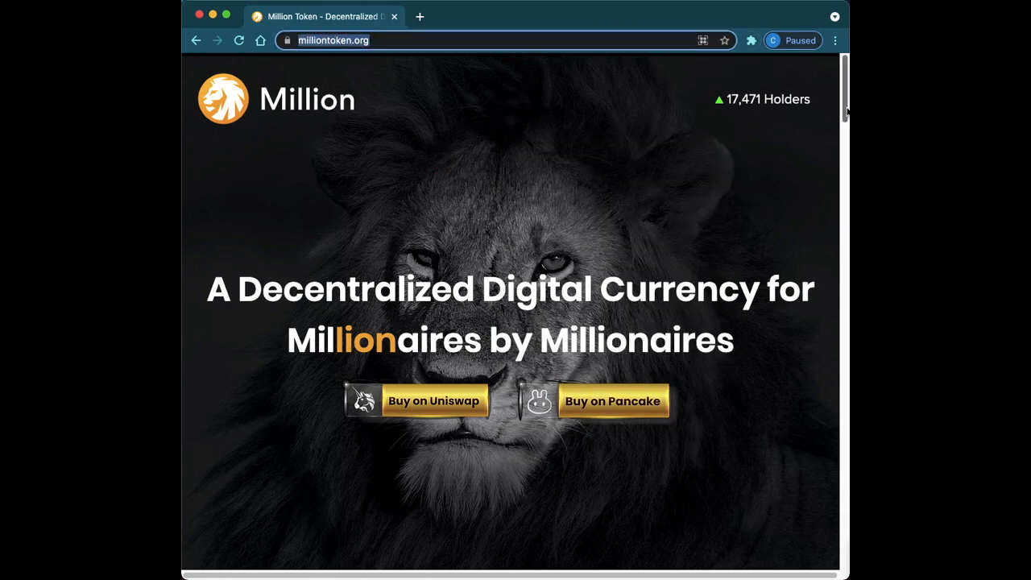
pyautogui.scroll(-3)
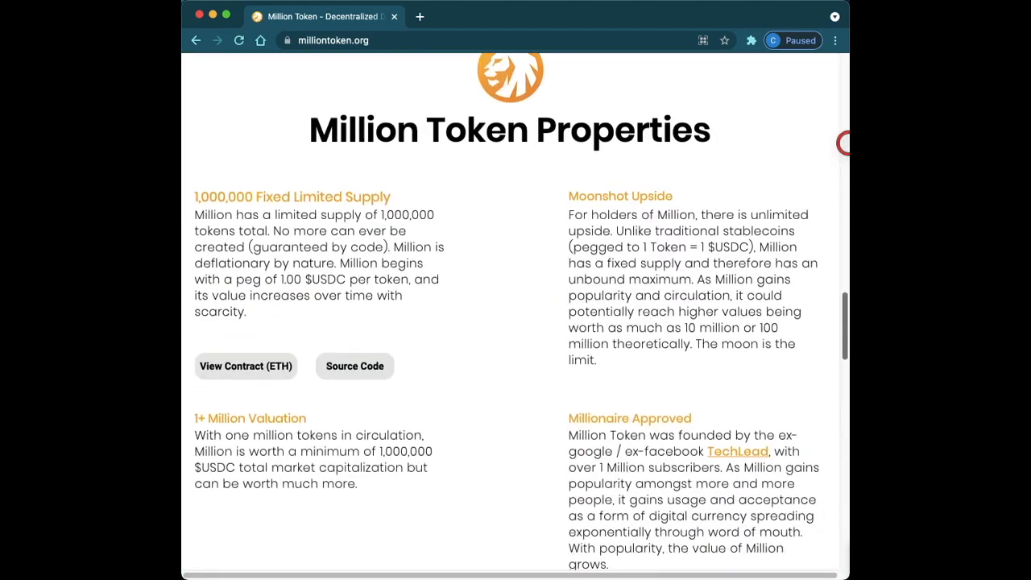
pyautogui.scroll(-3)
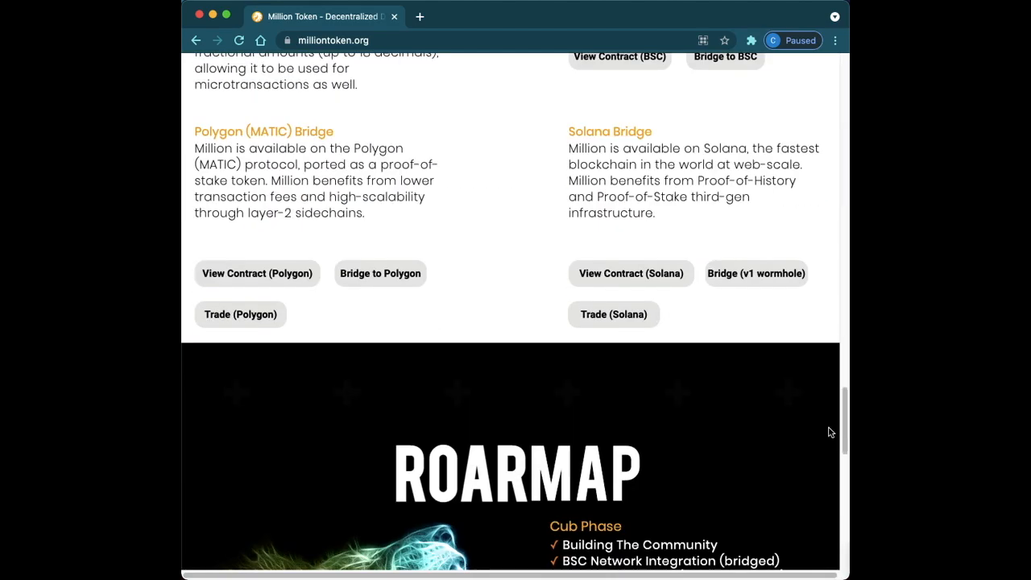
pyautogui.moveTo(270, 242)
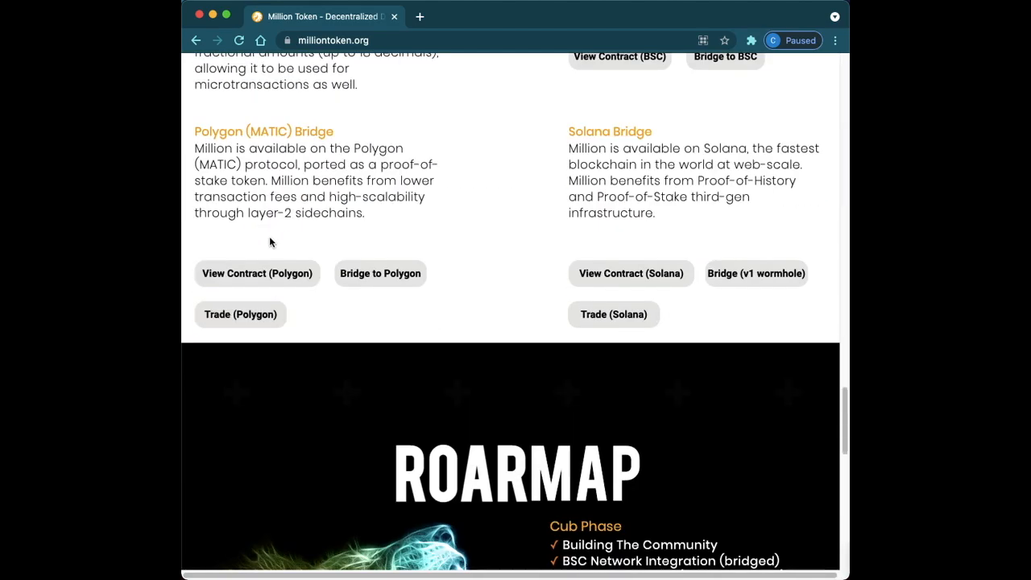
pyautogui.moveTo(267, 295)
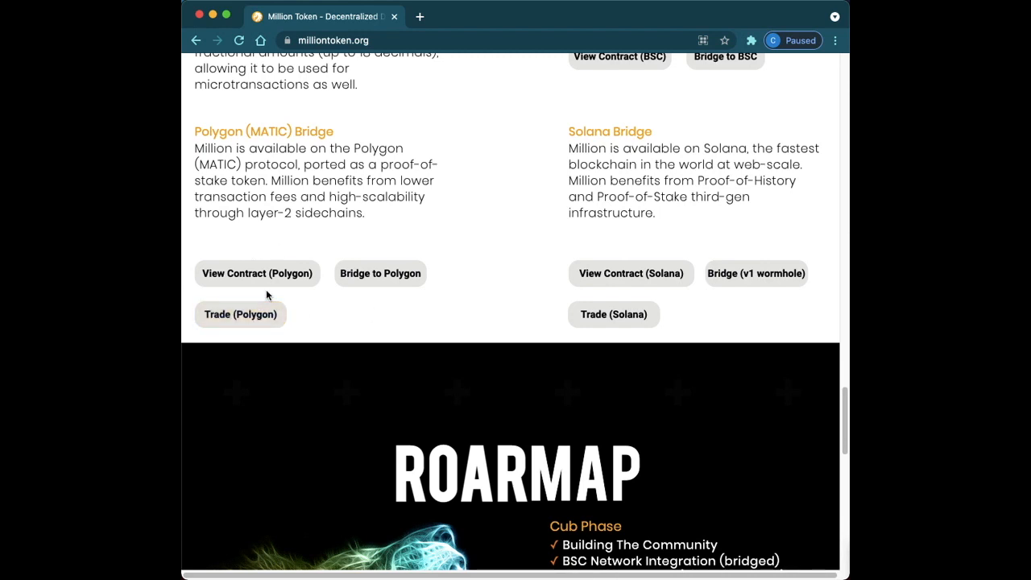
pyautogui.moveTo(258, 274)
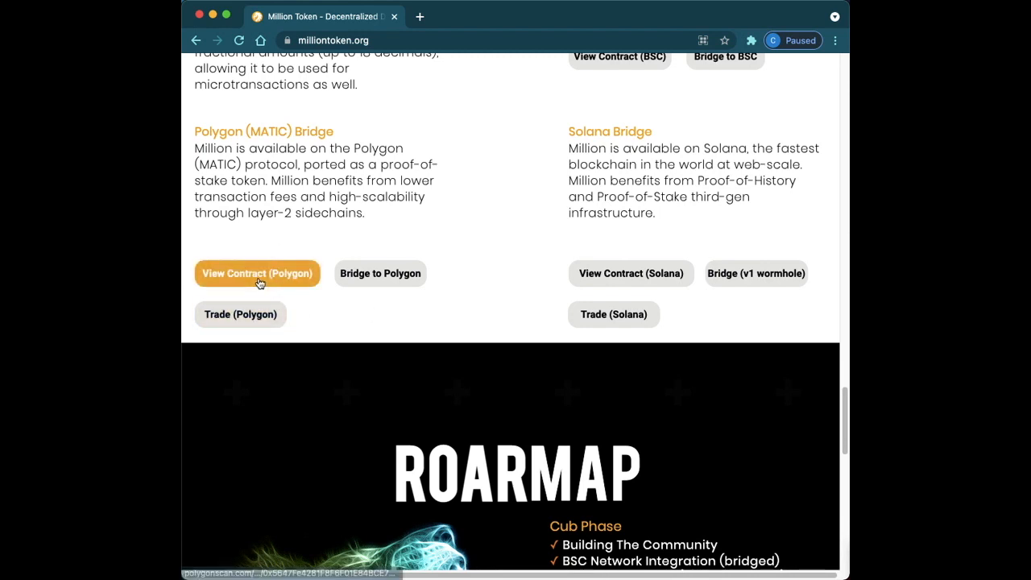
pyautogui.moveTo(258, 274)
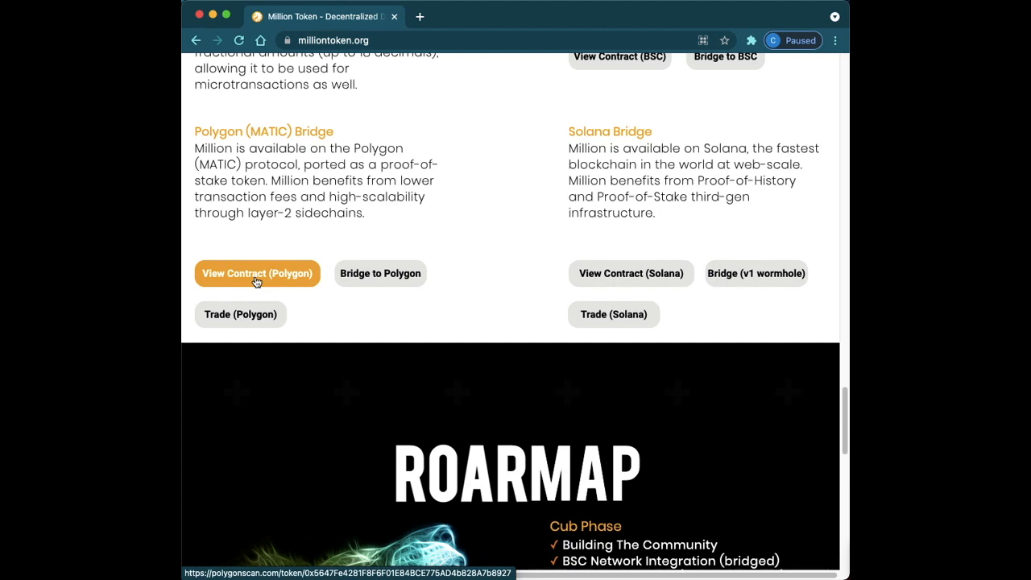
pyautogui.click(256, 274)
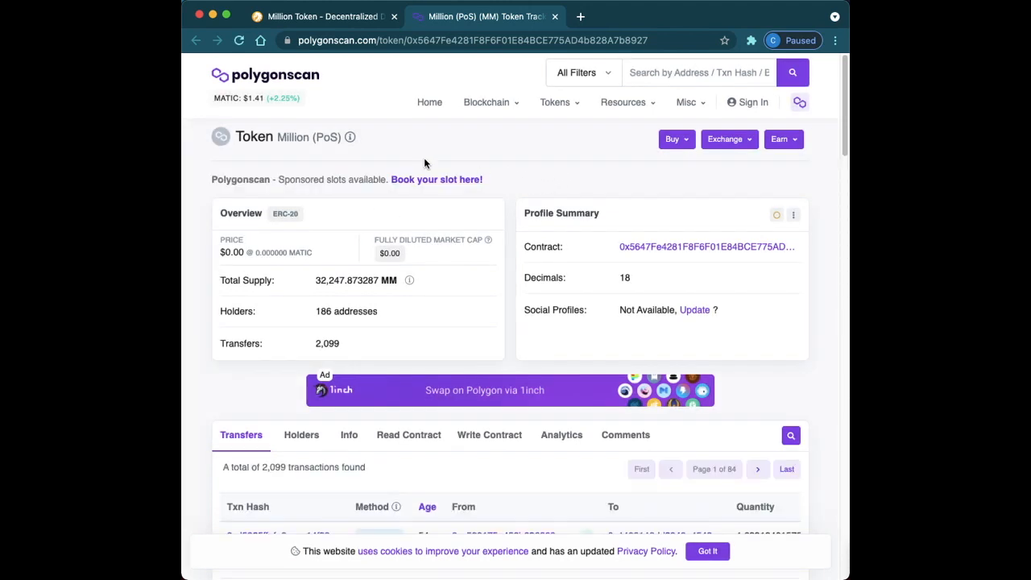
pyautogui.moveTo(509, 169)
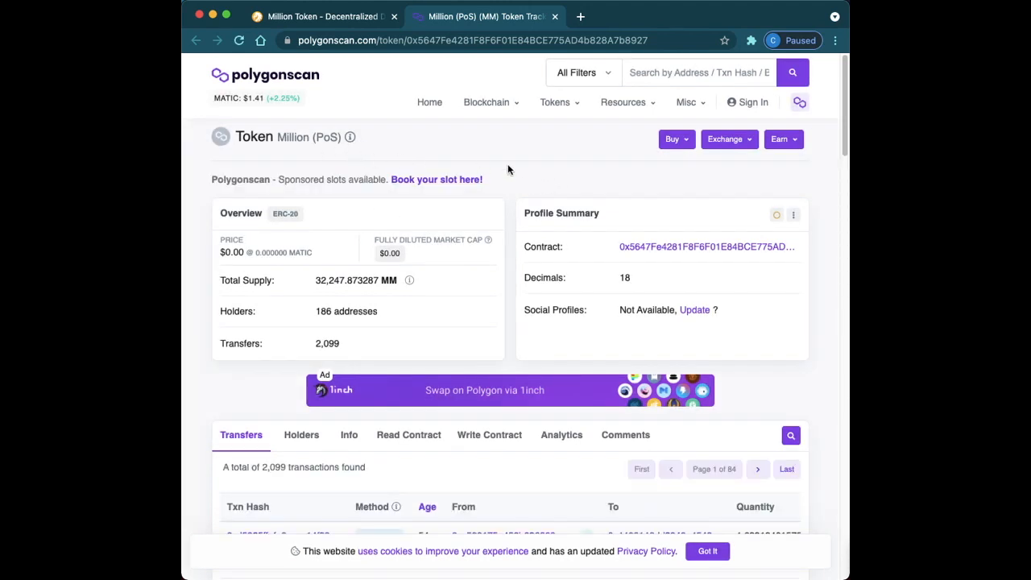
pyautogui.moveTo(413, 314)
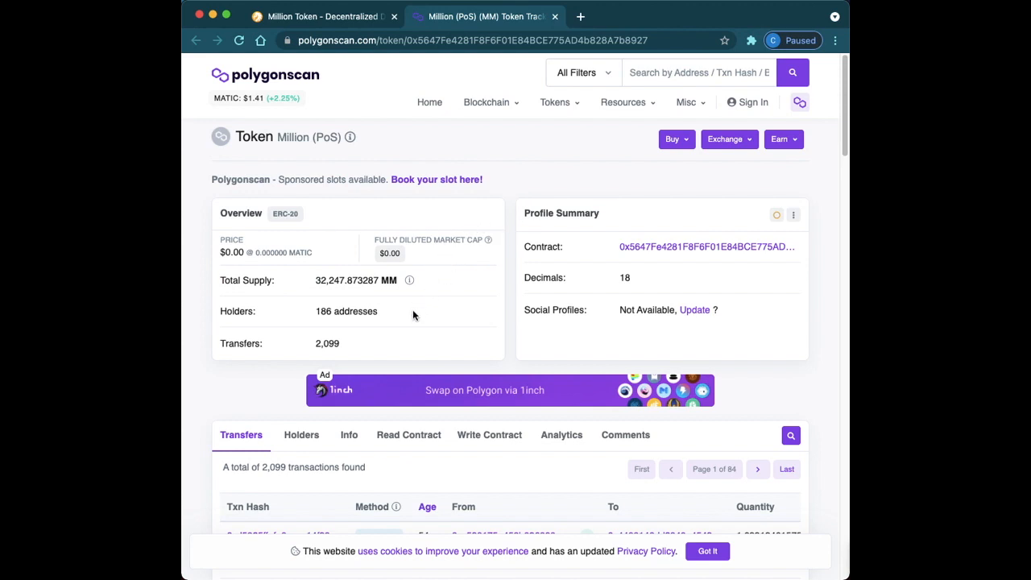
pyautogui.moveTo(606, 223)
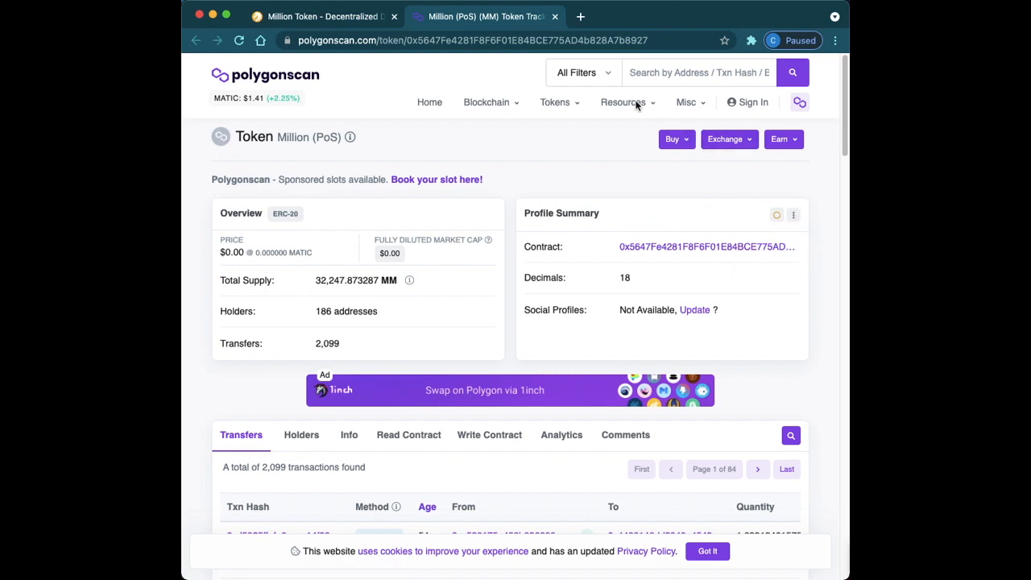
# Open MetaMask over the Polygonscan page to check the Polygon Mainnet balances.
pyautogui.click(751, 40)
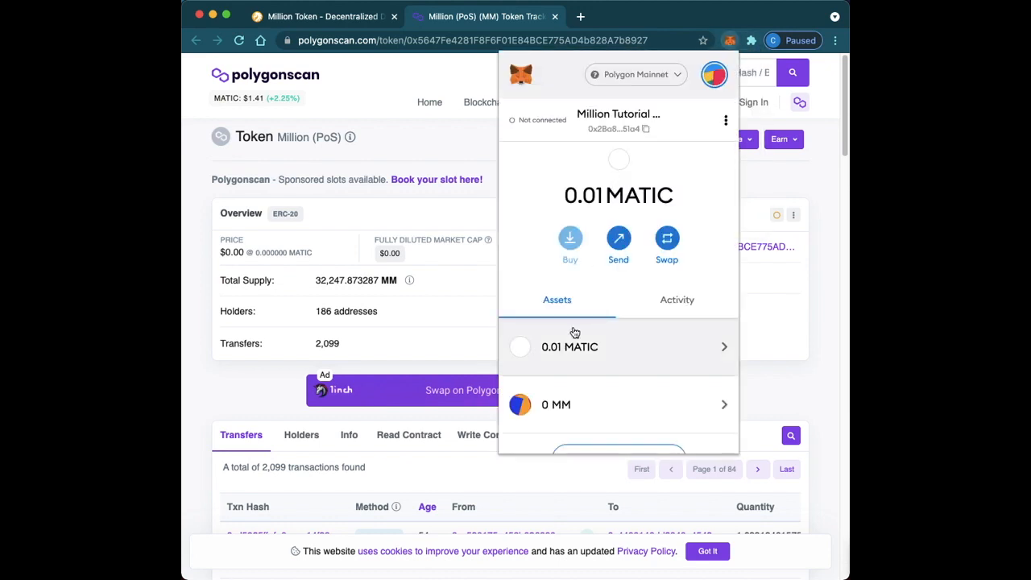
pyautogui.scroll(-3)
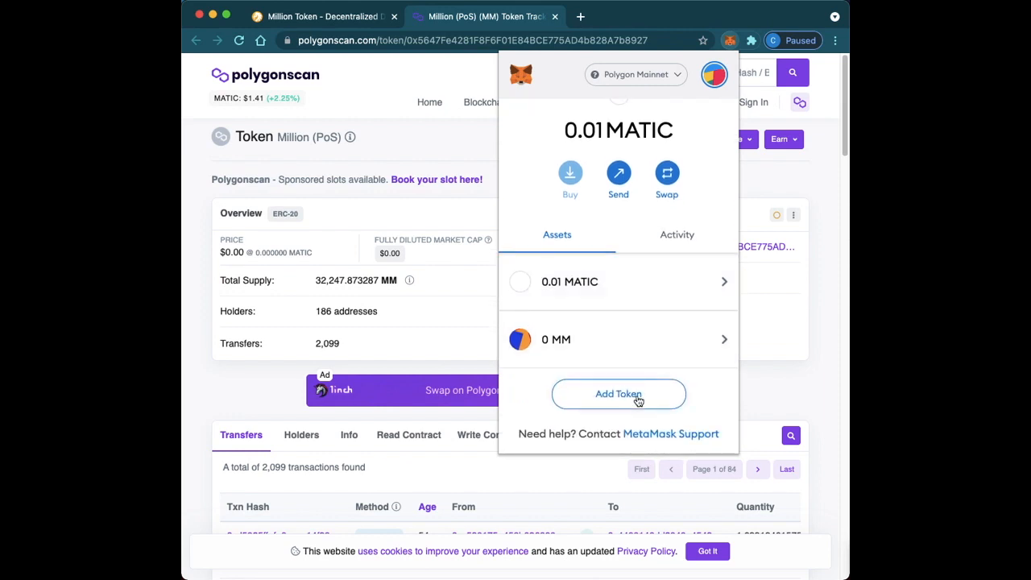
pyautogui.click(619, 393)
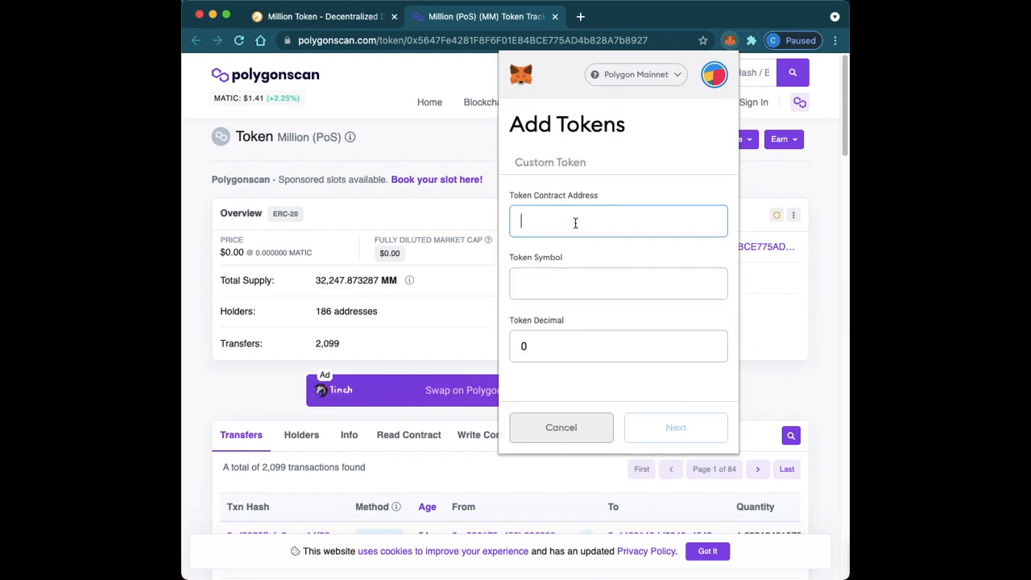
pyautogui.write('1F8F6F01F84BCE775AD4b828A7b8927')
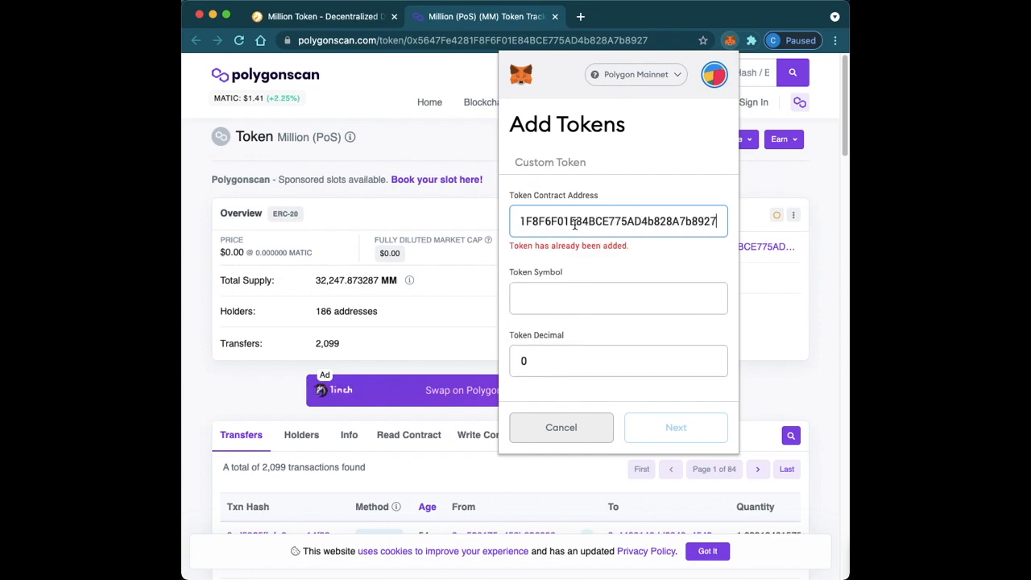
pyautogui.write('MM')
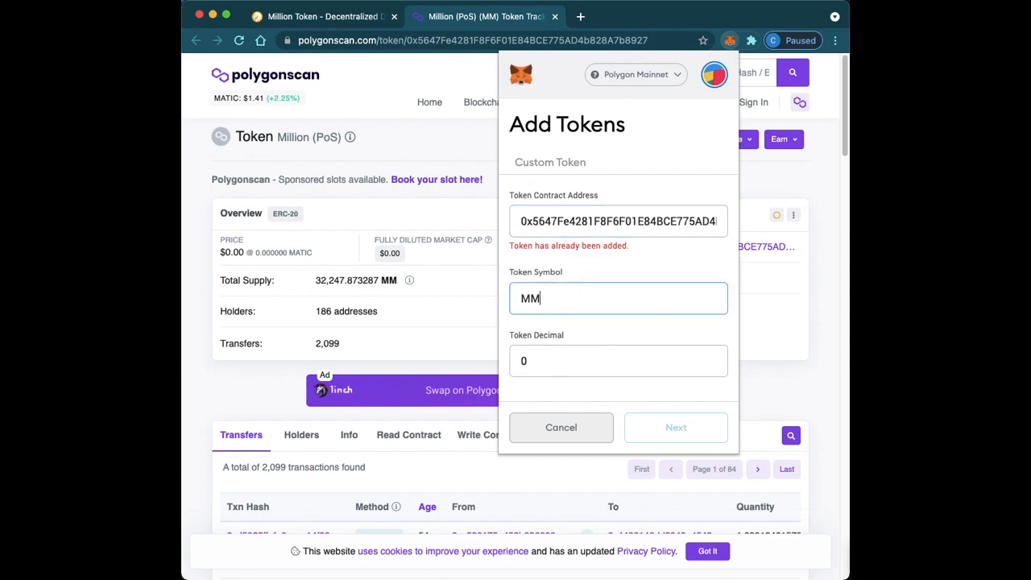
pyautogui.click(619, 361)
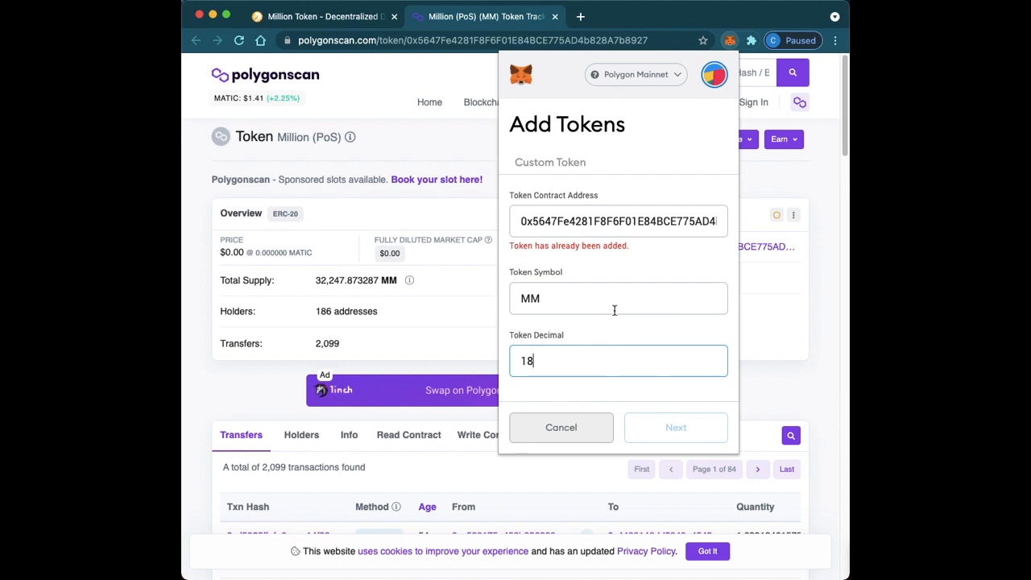
pyautogui.click(675, 427)
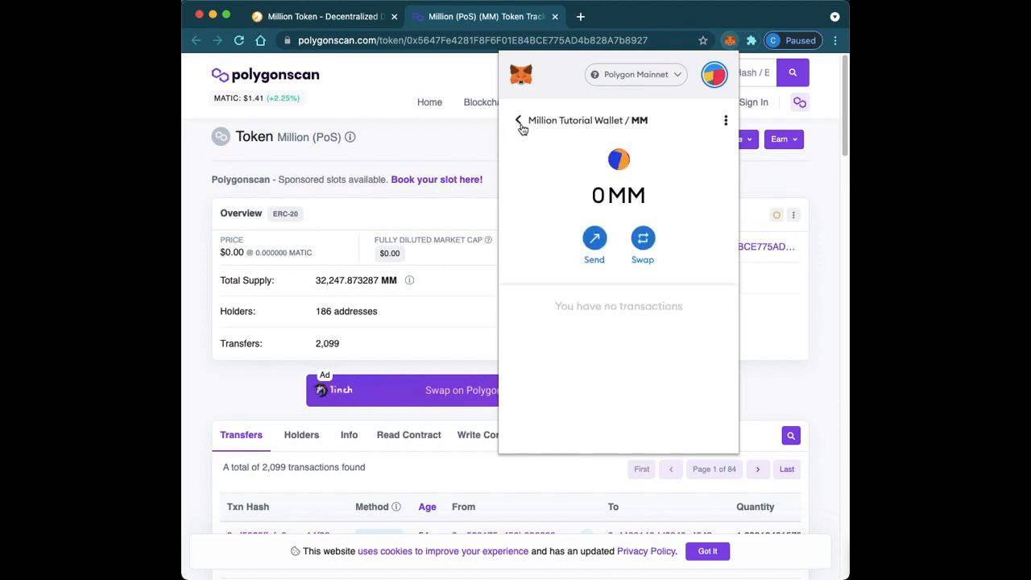
pyautogui.click(519, 119)
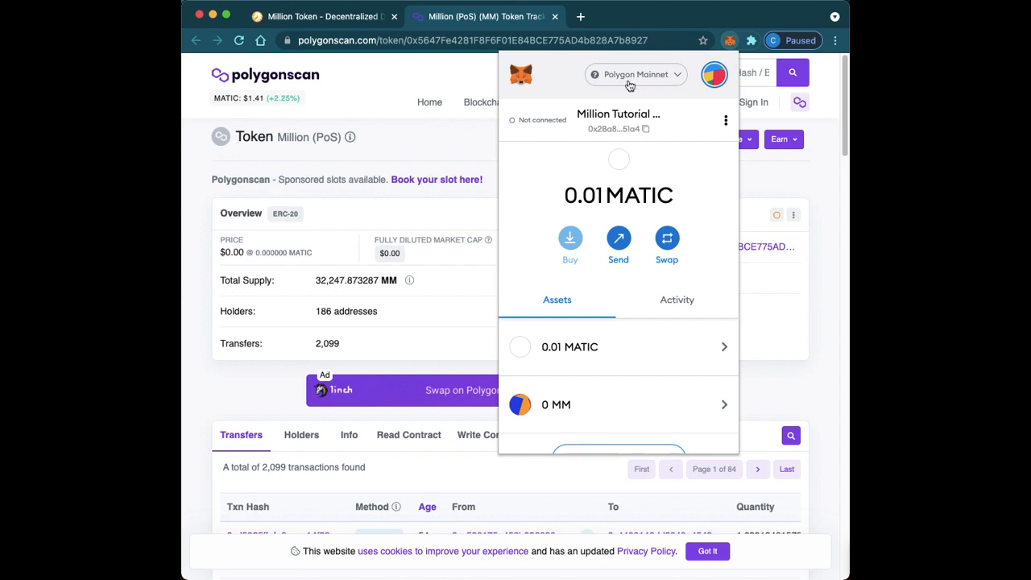
pyautogui.moveTo(538, 404)
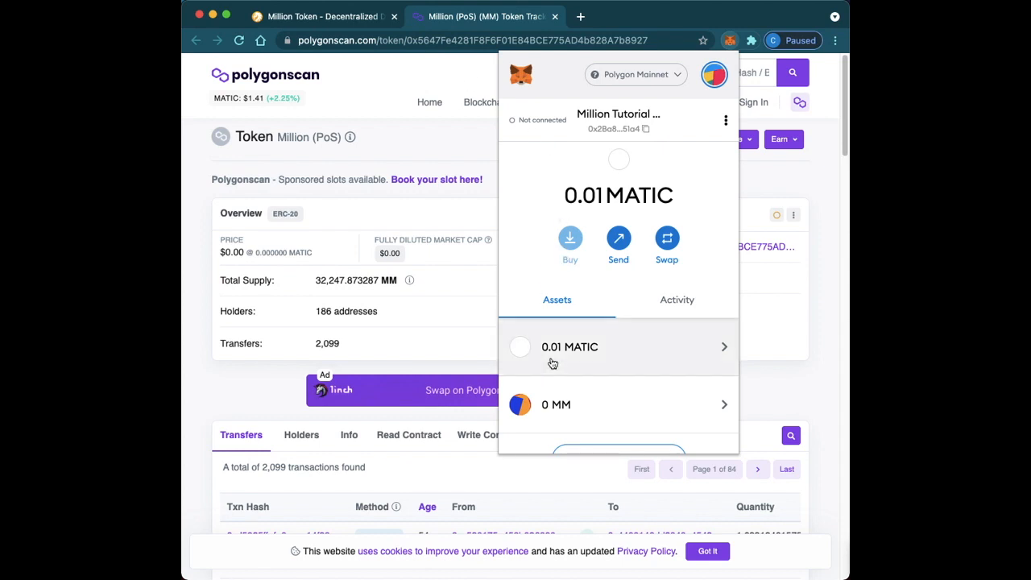
pyautogui.moveTo(323, 16)
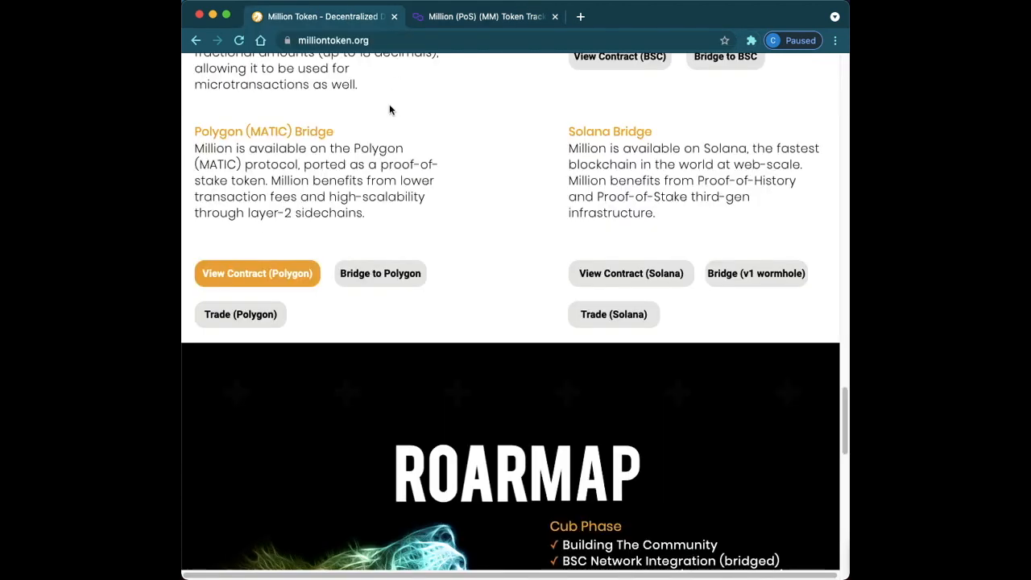
pyautogui.moveTo(396, 282)
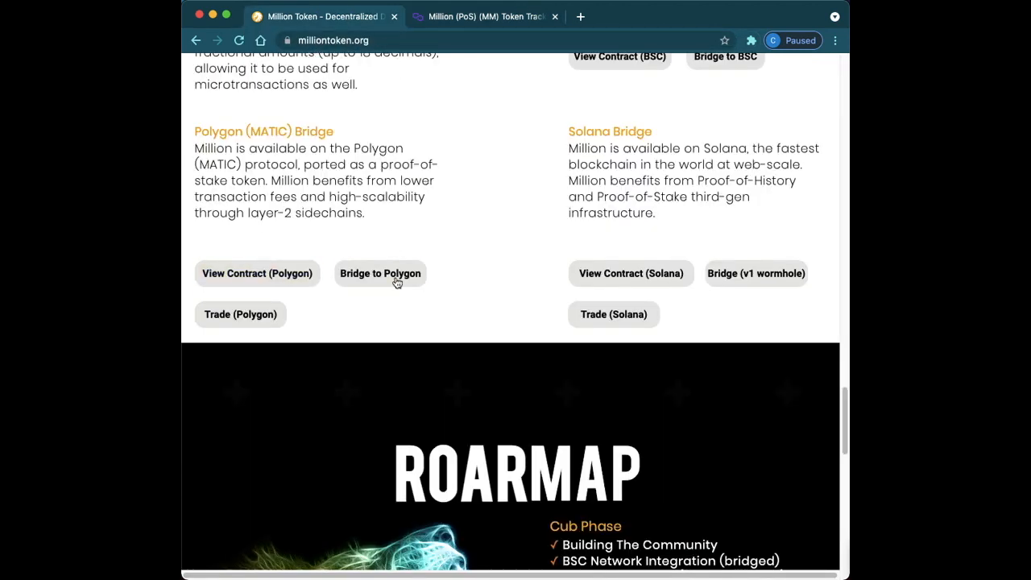
pyautogui.moveTo(380, 274)
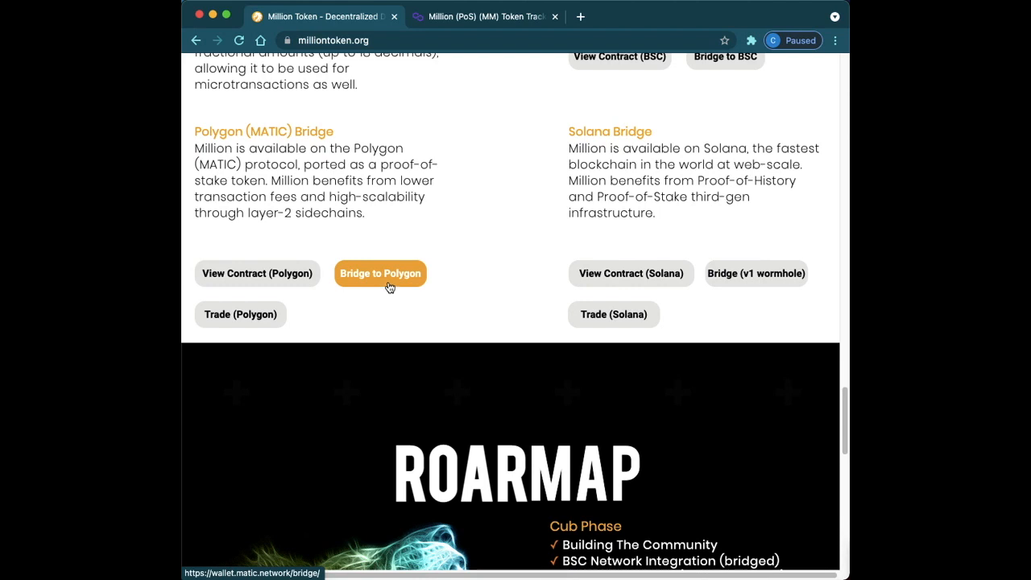
# Follow the Bridge to Polygon link on milliontoken.org to the Polygon wallet site.
pyautogui.click(381, 274)
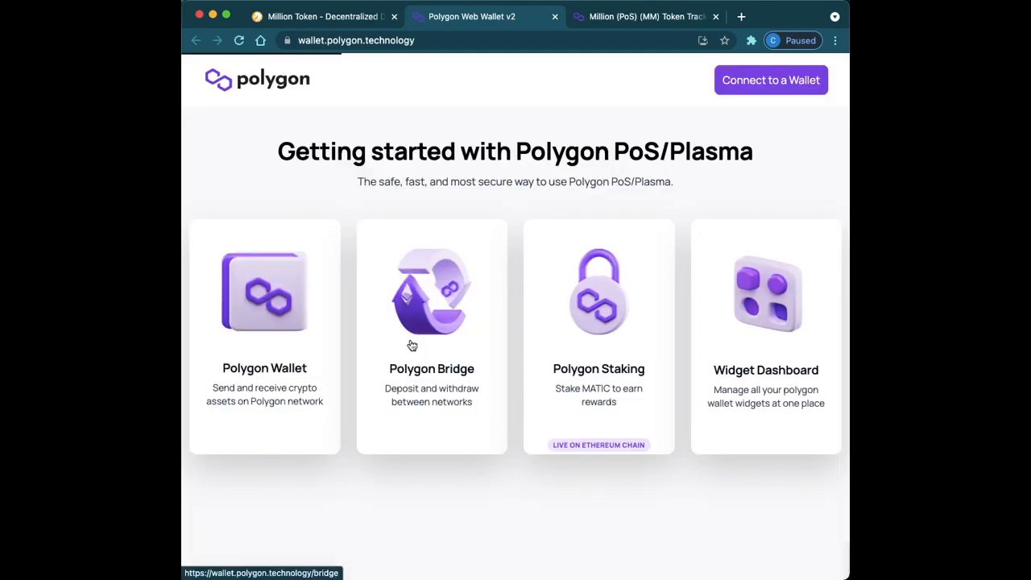
# Enter Polygon Bridge and log in with MetaMask, signing the login request.
pyautogui.click(432, 337)
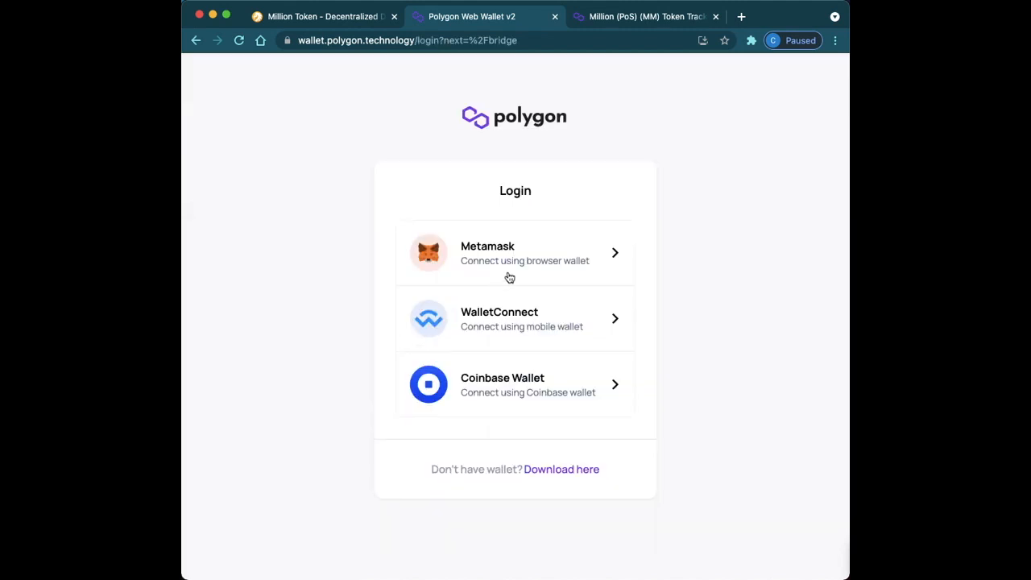
pyautogui.click(516, 253)
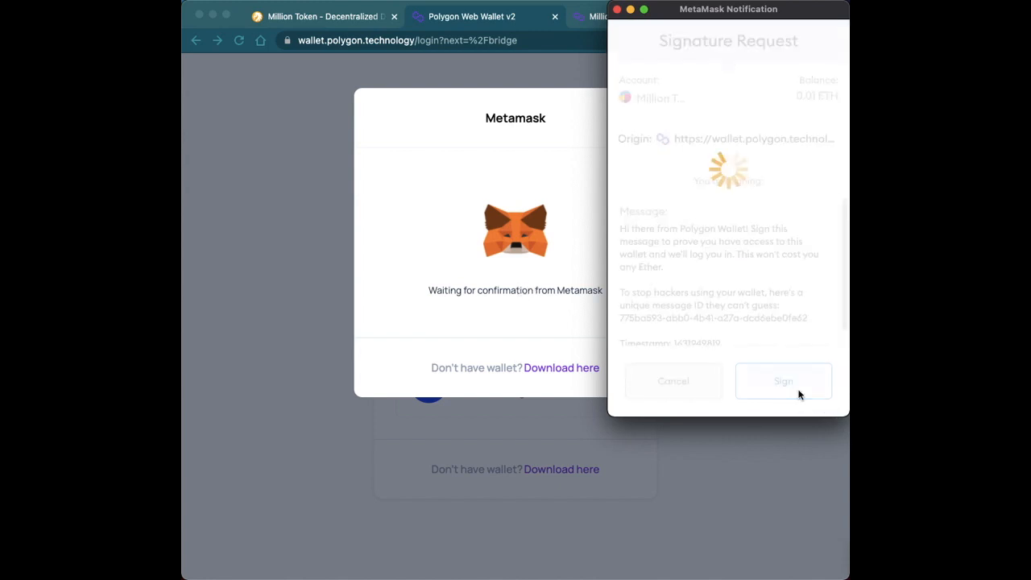
pyautogui.click(783, 380)
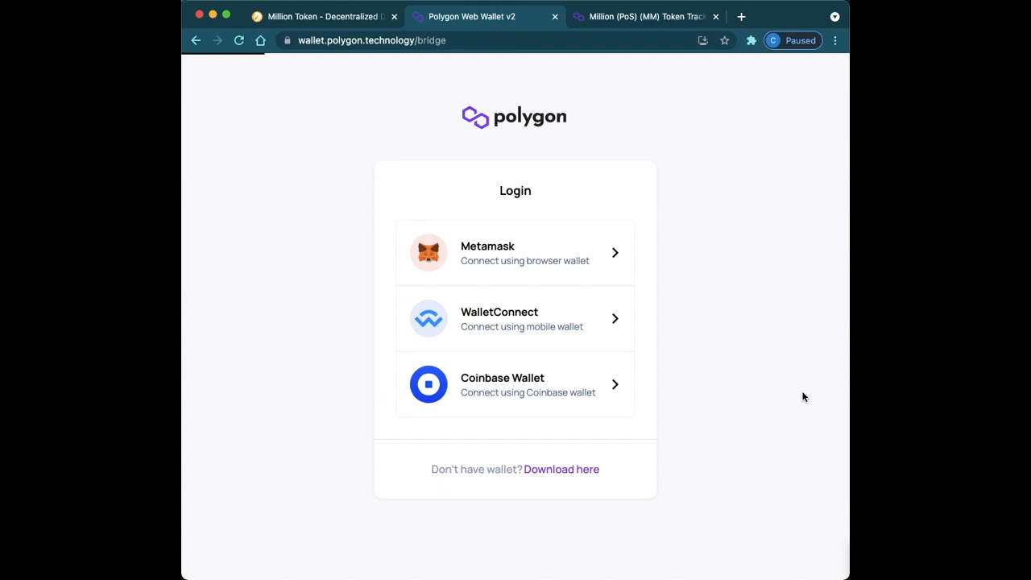
pyautogui.click(516, 253)
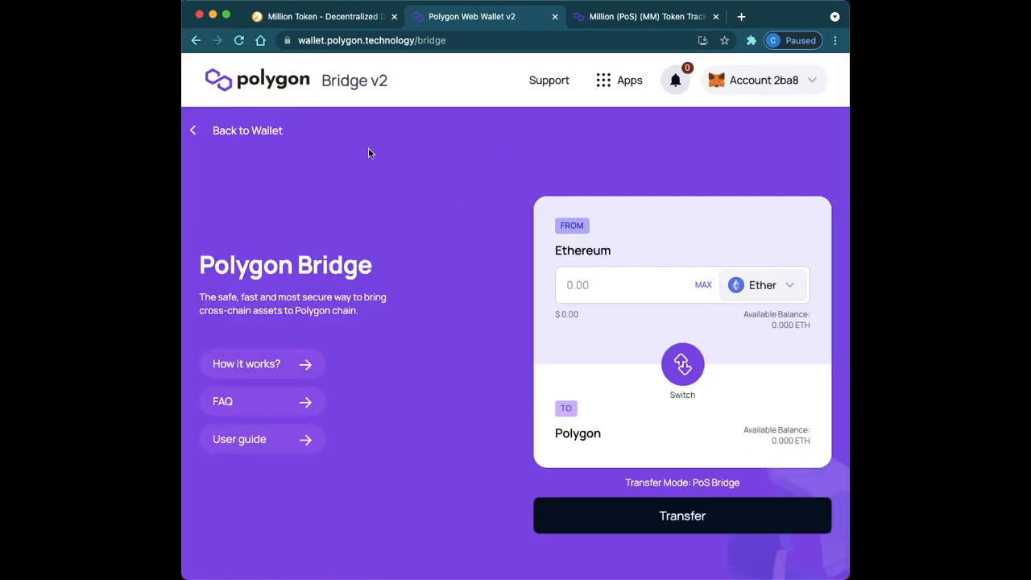
pyautogui.moveTo(667, 287)
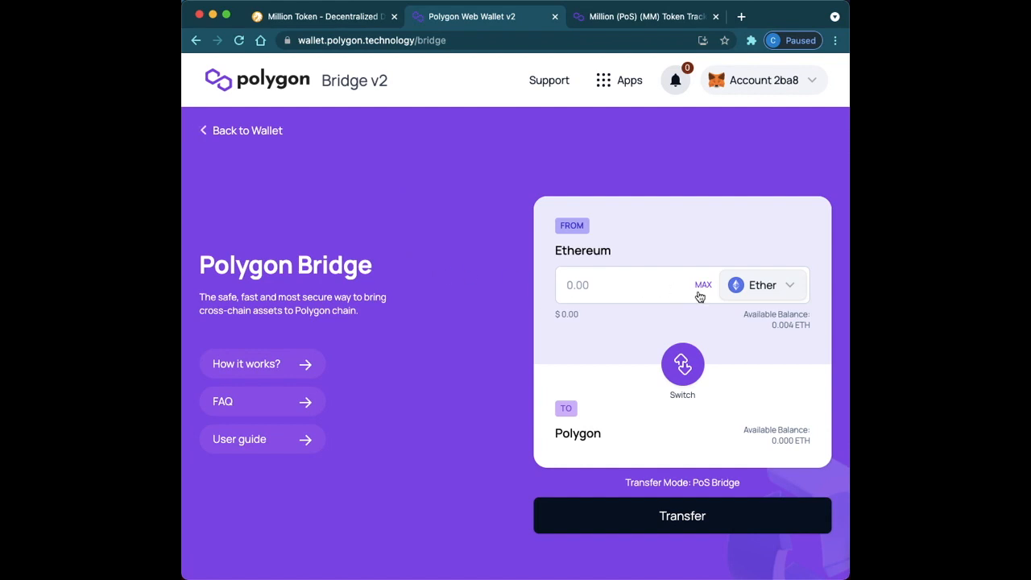
# Select USD Coin and fill the MAX amount of 12.66 USDC to bridge.
pyautogui.click(762, 283)
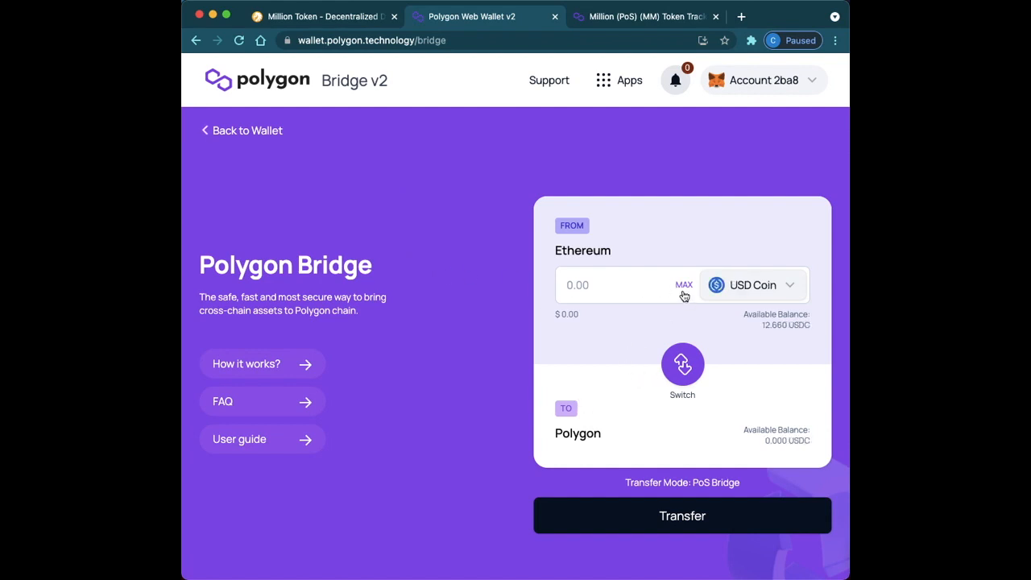
pyautogui.click(683, 283)
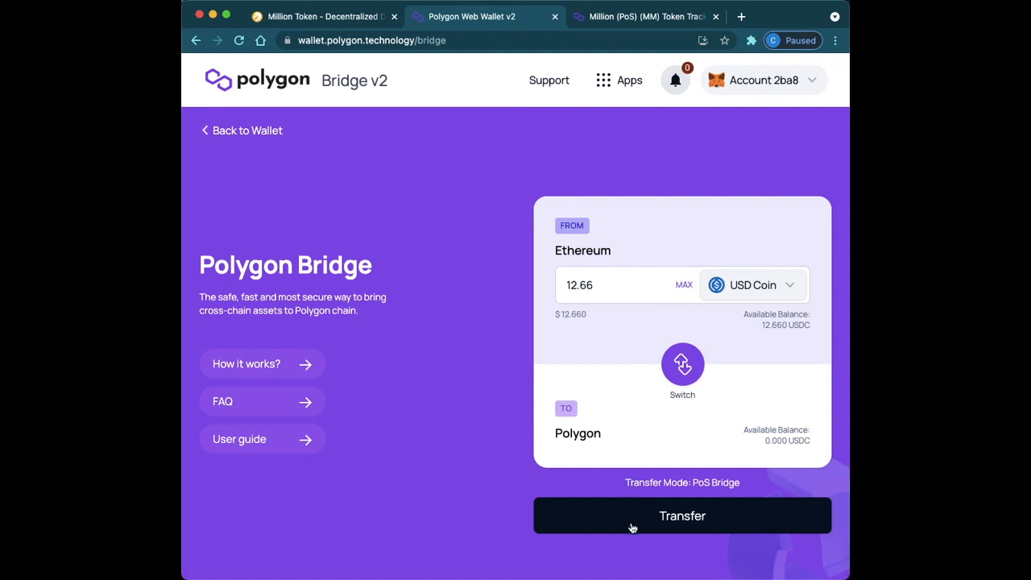
pyautogui.moveTo(632, 522)
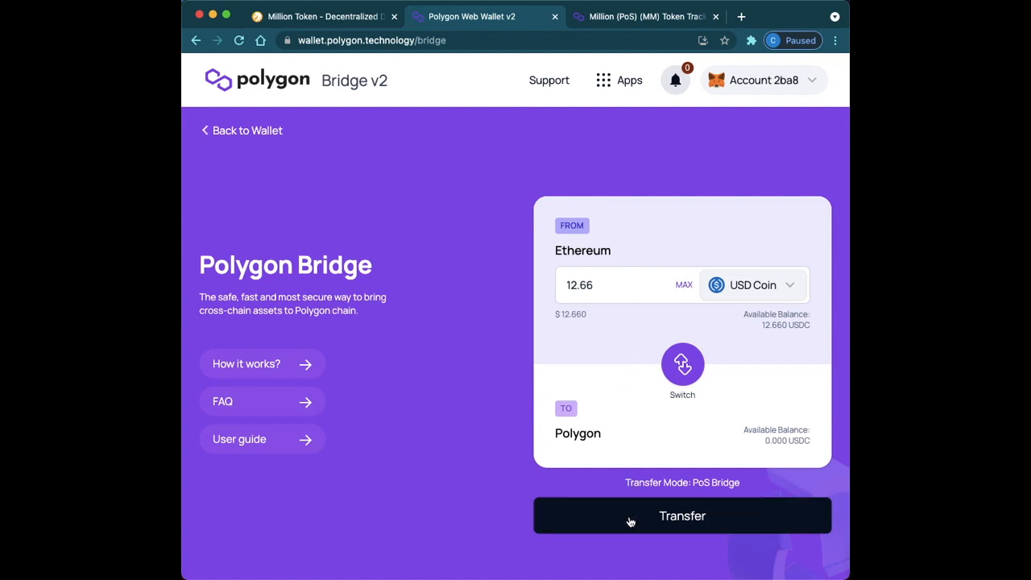
# Start the USD Coin Ethereum-to-Polygon transfer, accept the notices and review the two-transaction deposit overview.
pyautogui.click(682, 516)
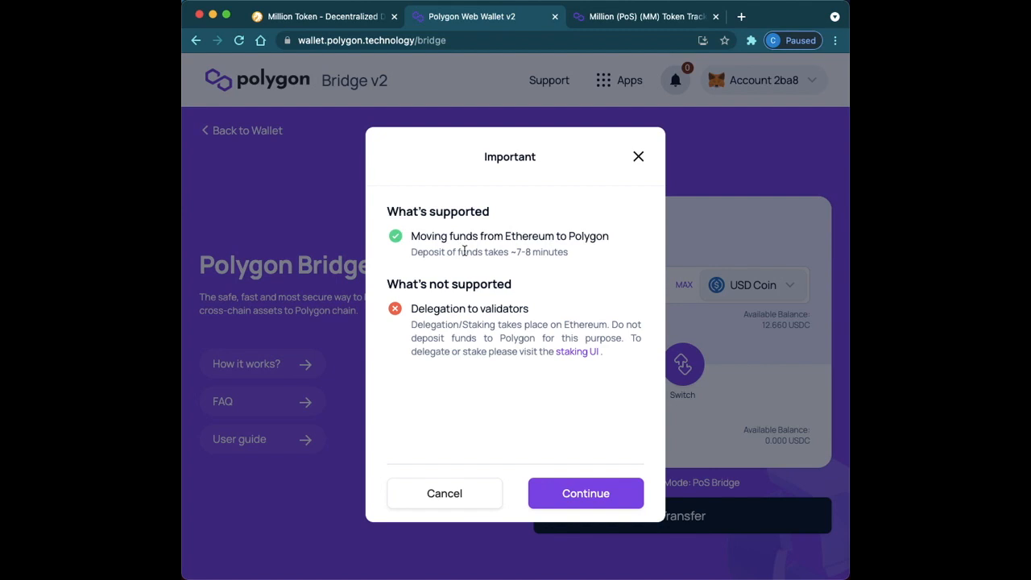
pyautogui.moveTo(538, 406)
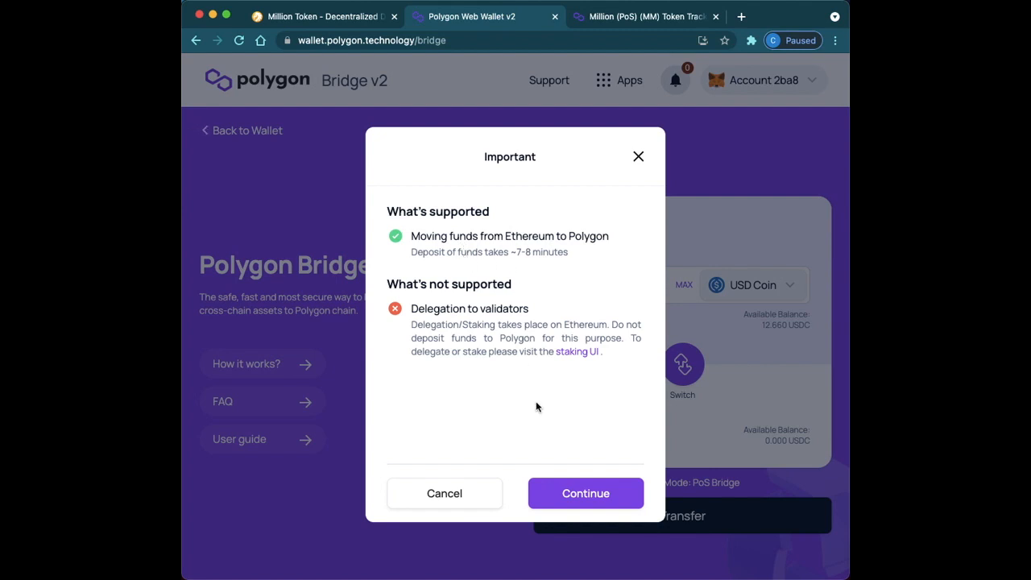
pyautogui.click(586, 493)
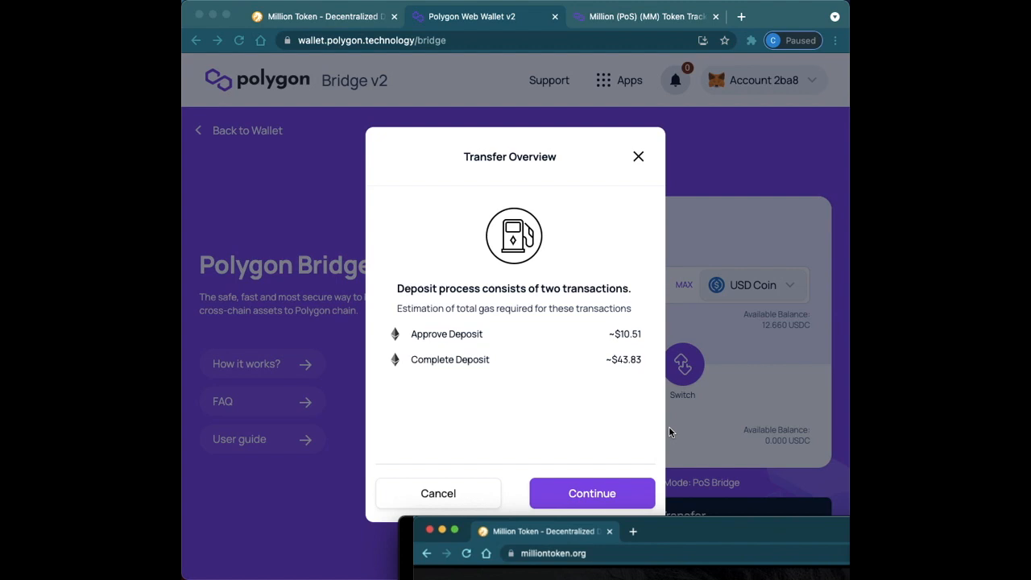
pyautogui.moveTo(571, 487)
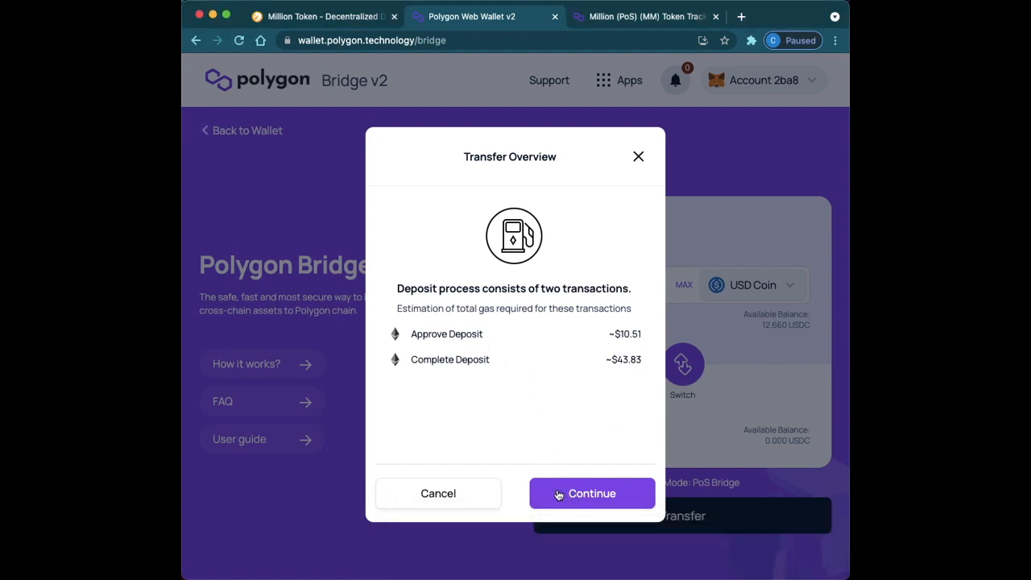
pyautogui.click(592, 493)
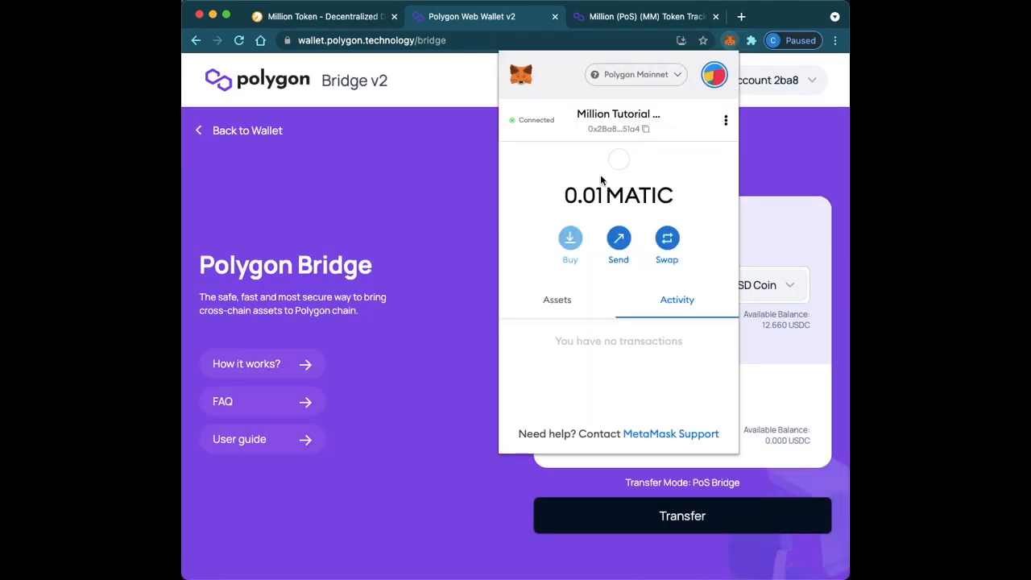
pyautogui.click(635, 74)
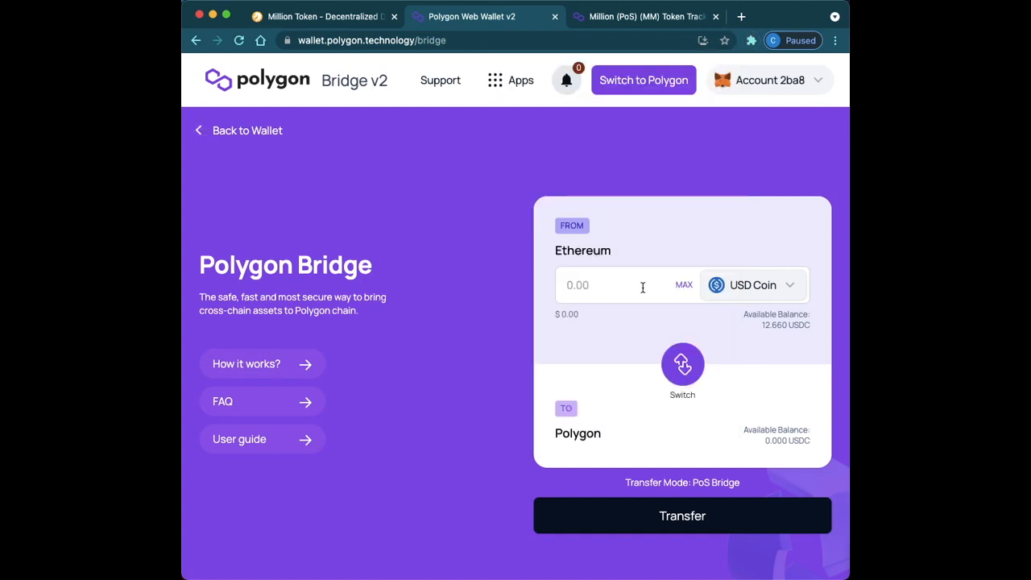
pyautogui.click(682, 516)
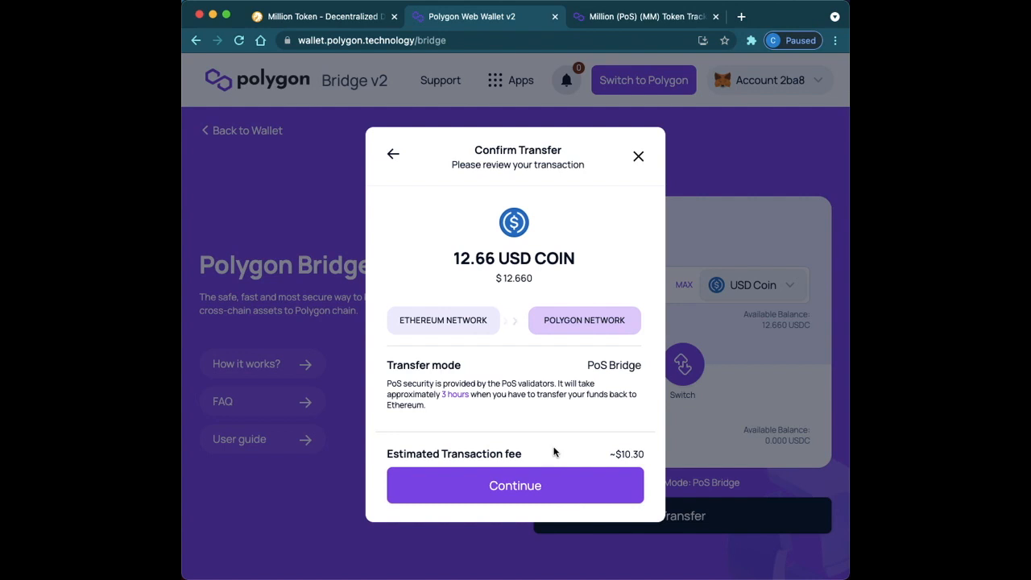
pyautogui.click(515, 485)
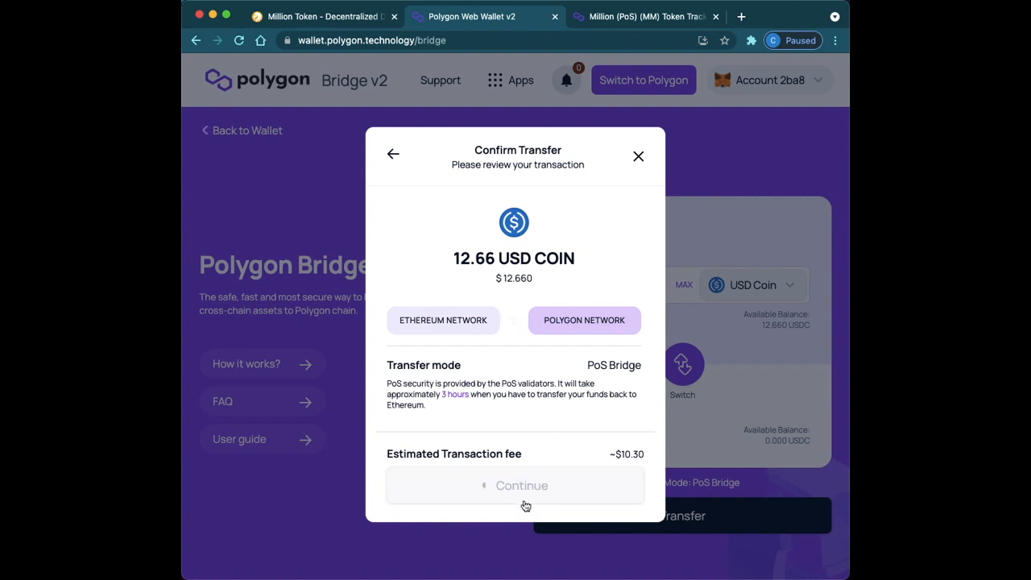
pyautogui.click(522, 485)
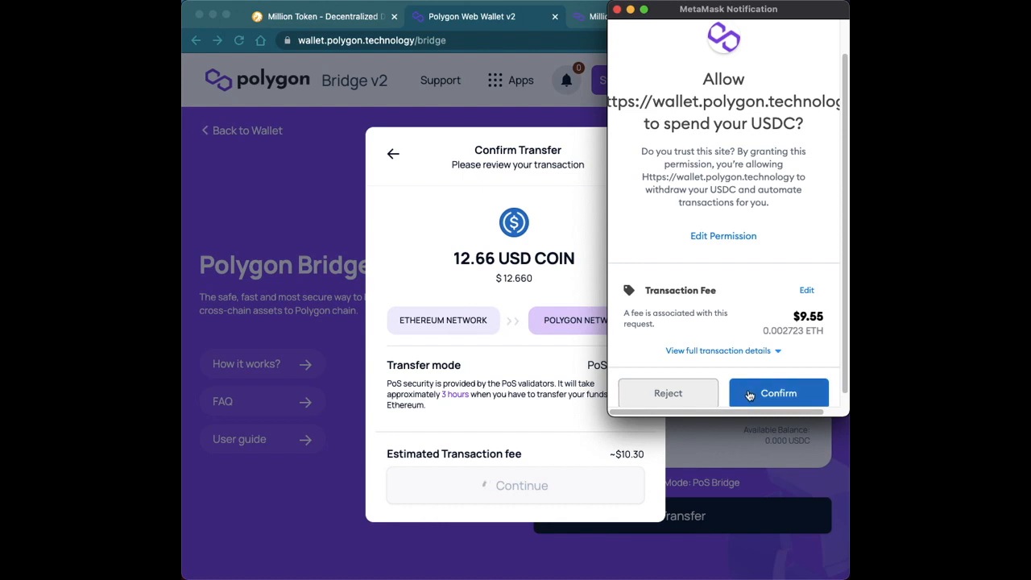
pyautogui.moveTo(648, 396)
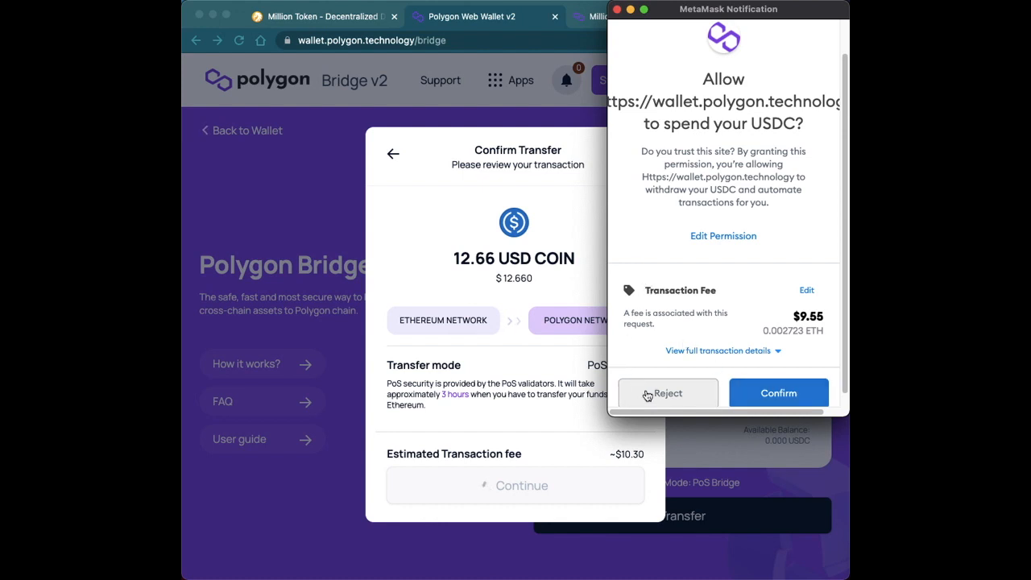
pyautogui.click(667, 393)
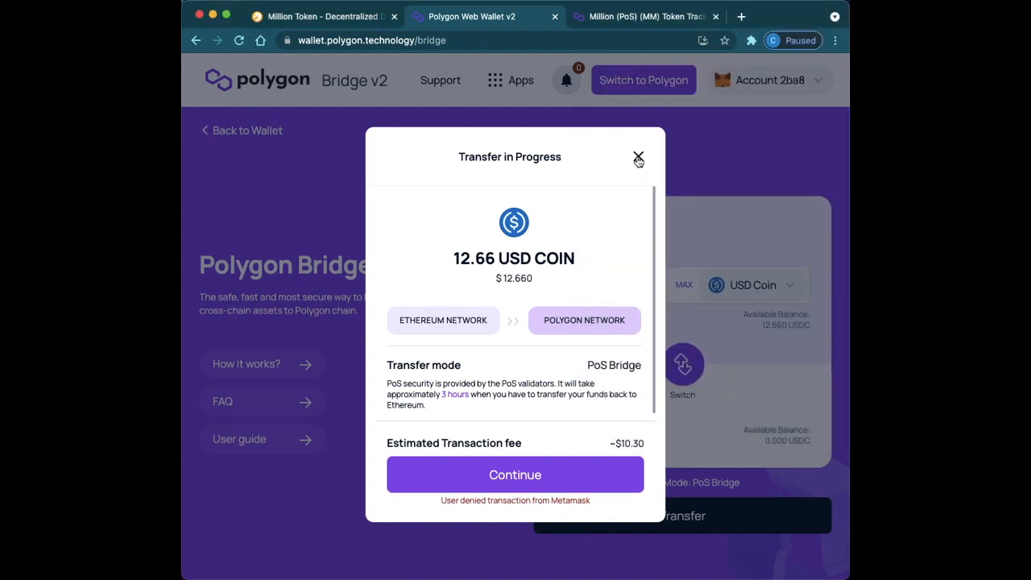
pyautogui.click(638, 157)
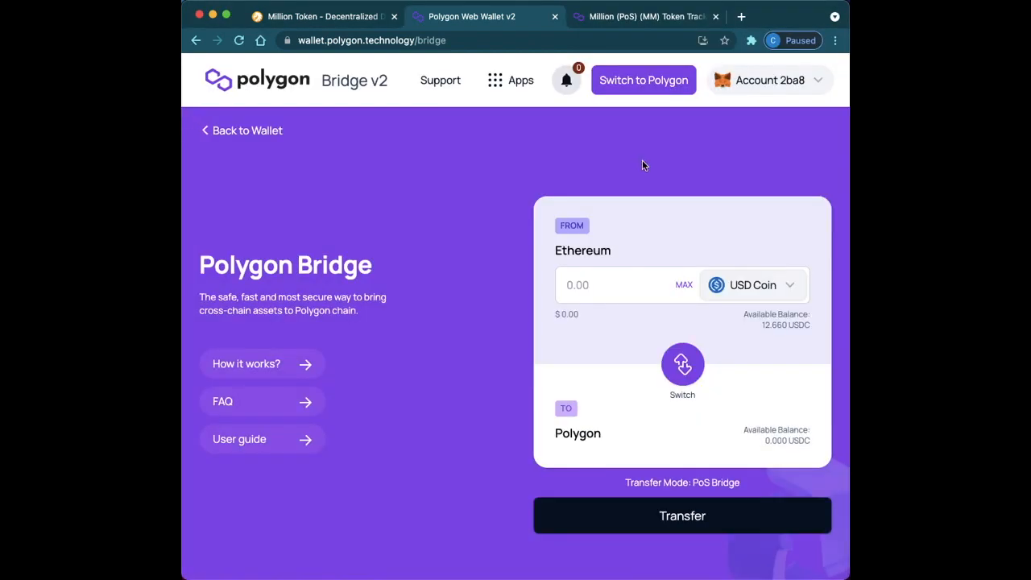
pyautogui.moveTo(652, 196)
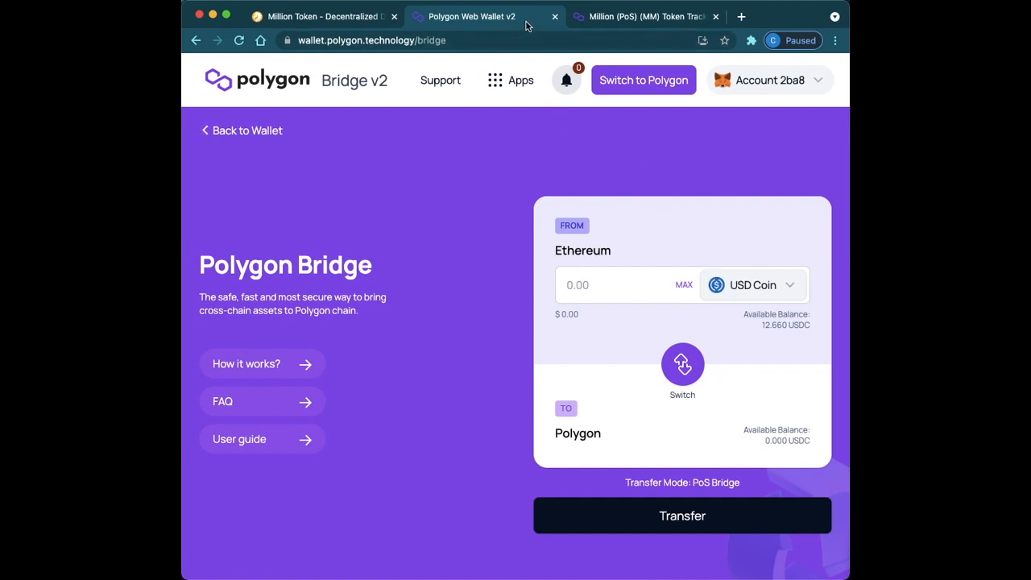
# From the Million Token site, follow Trade (Polygon) to QuickSwap Info for Million (PoS) MM.
pyautogui.click(323, 16)
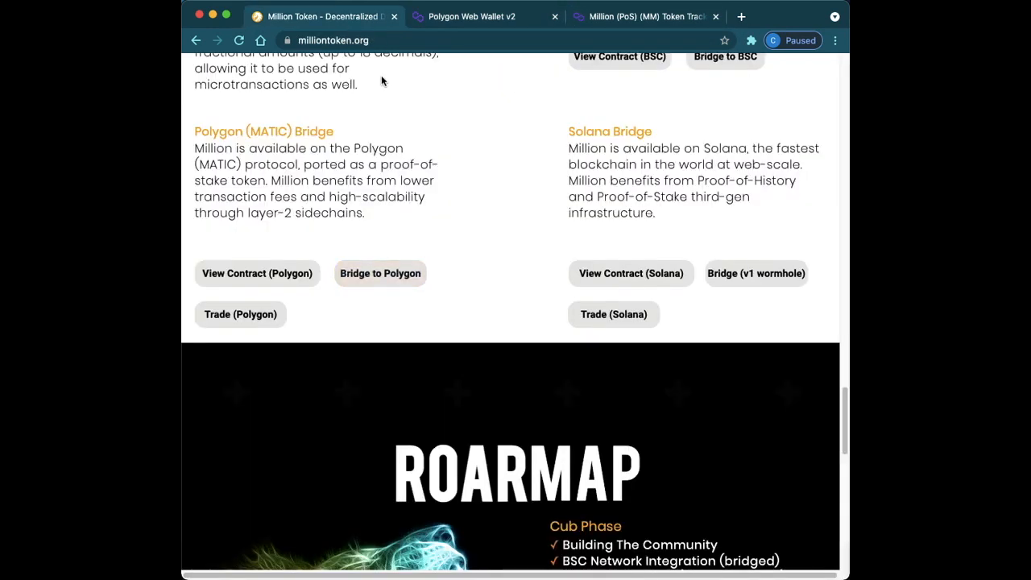
pyautogui.moveTo(380, 221)
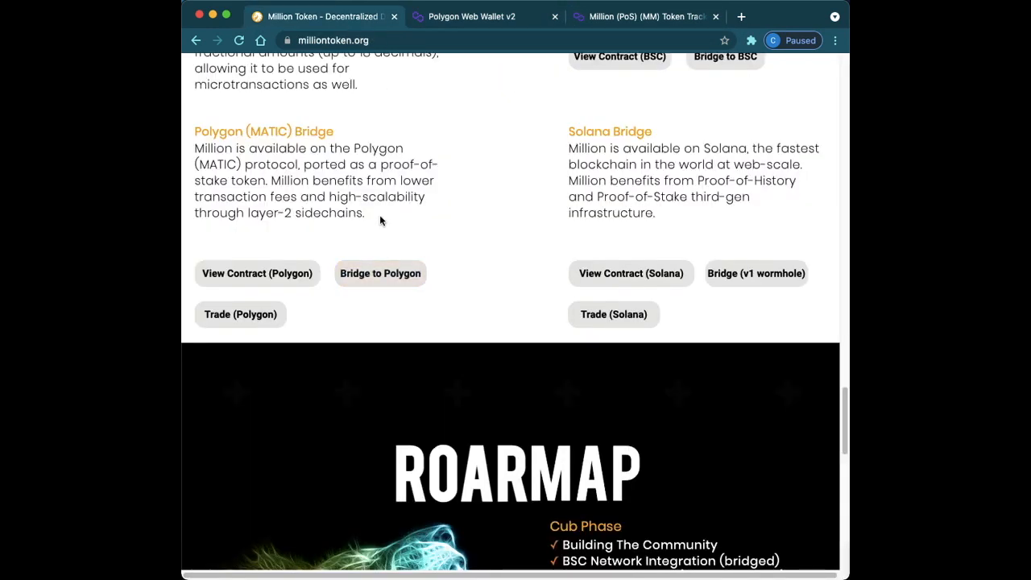
pyautogui.moveTo(240, 314)
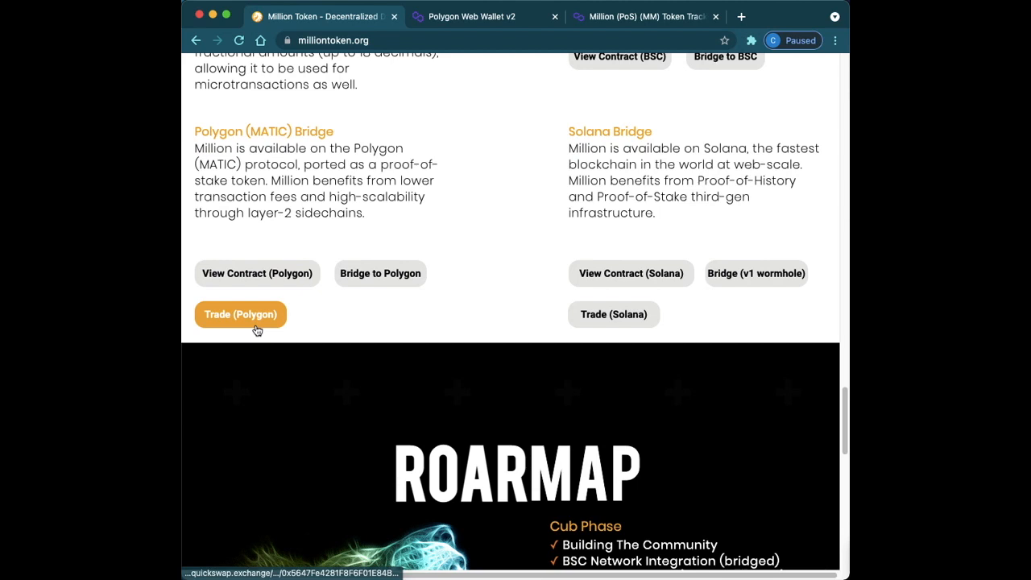
pyautogui.click(242, 315)
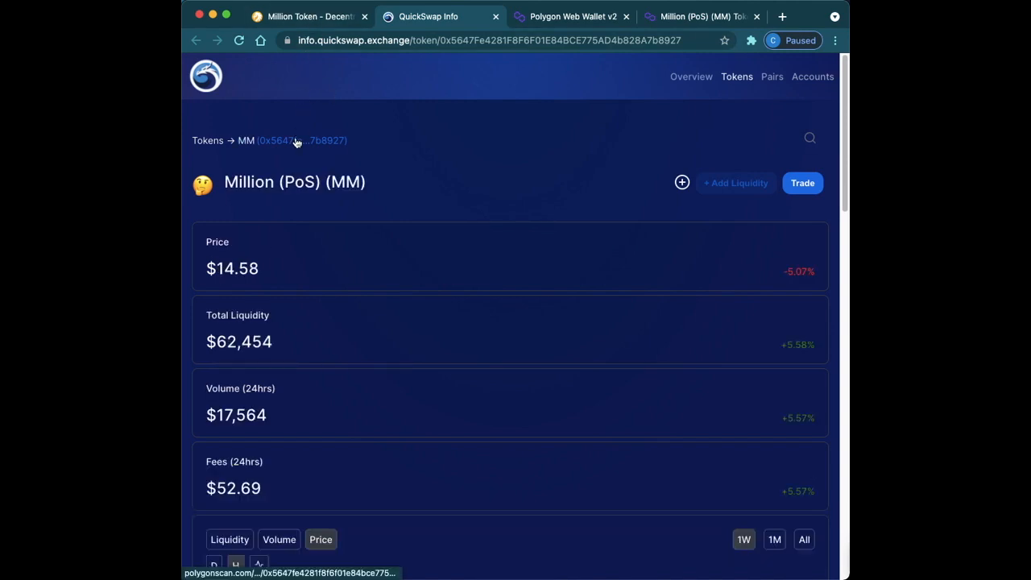
pyautogui.moveTo(233, 192)
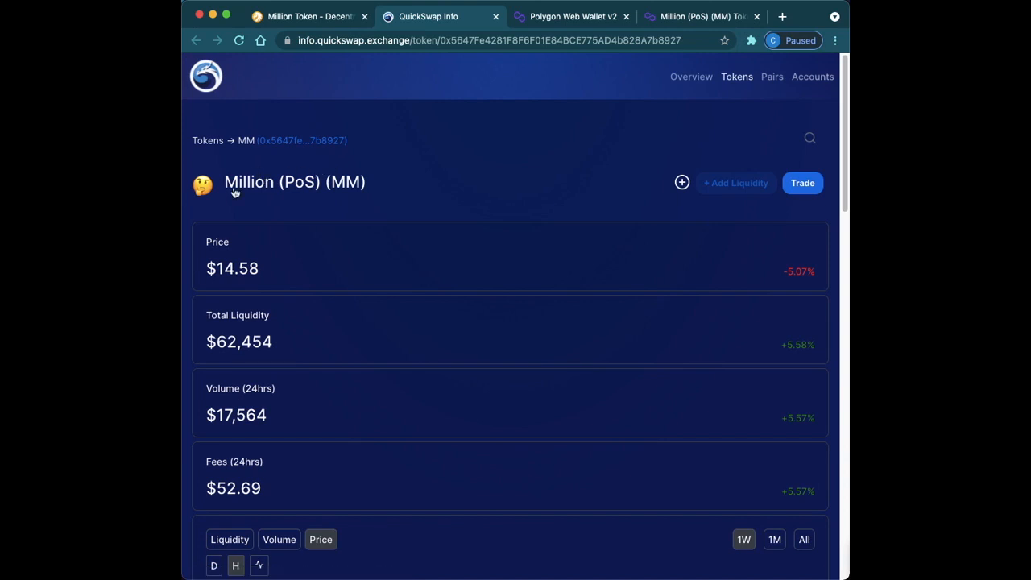
pyautogui.moveTo(358, 176)
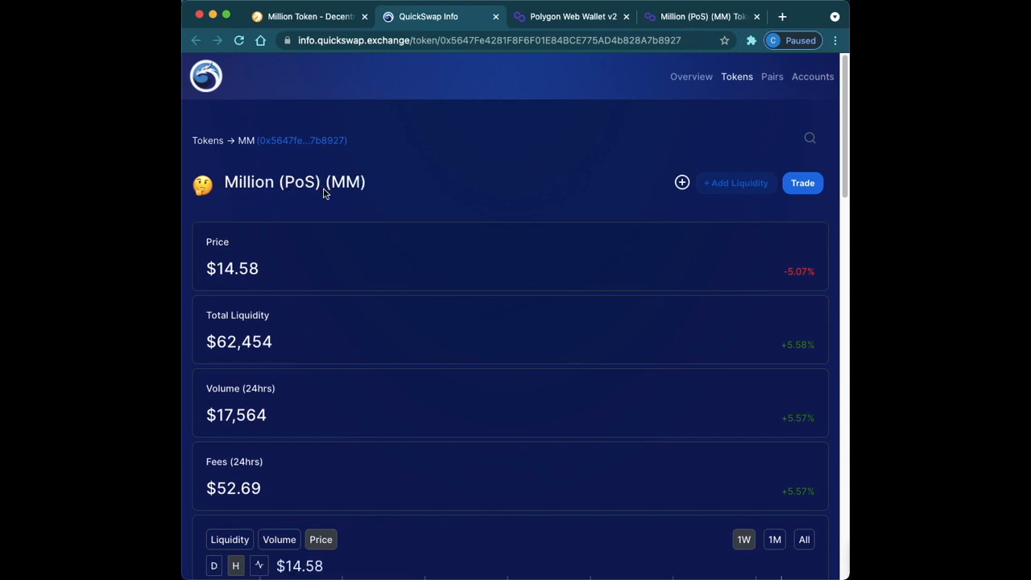
pyautogui.moveTo(485, 249)
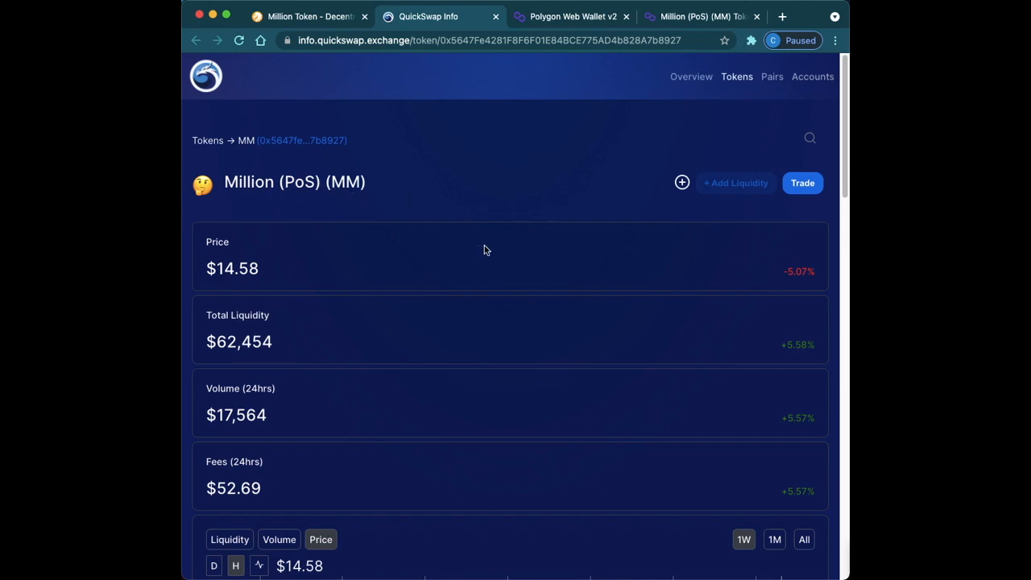
# Review the MM price chart on QuickSwap Info, then go to the MATIC-to-MM swap page via Trade.
pyautogui.scroll(-3)
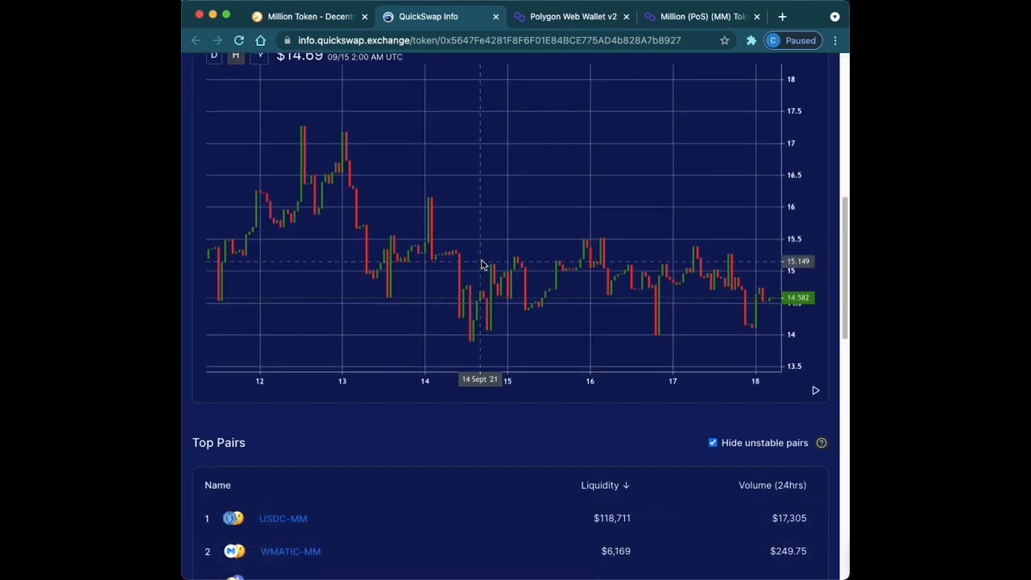
pyautogui.scroll(3)
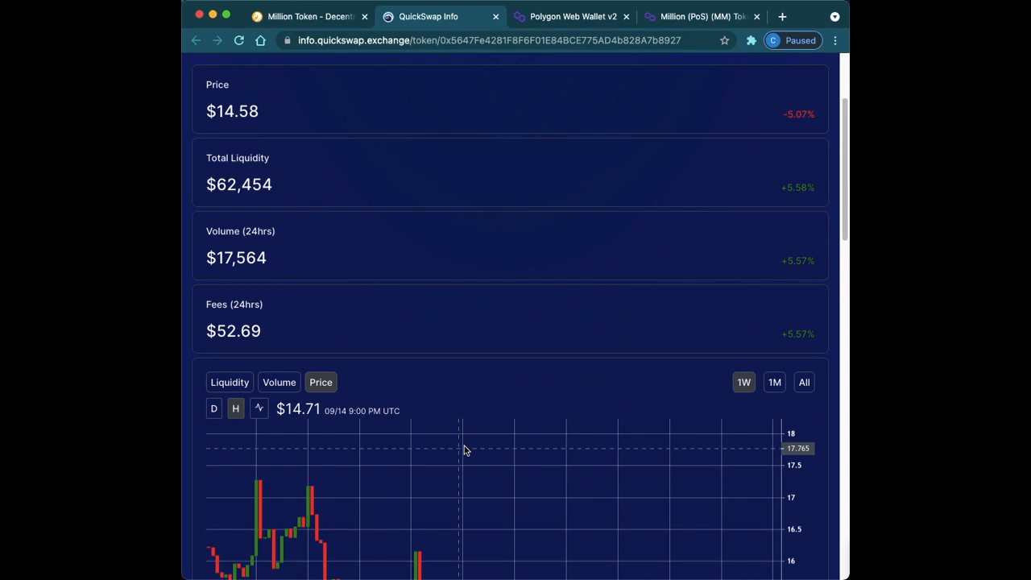
pyautogui.scroll(3)
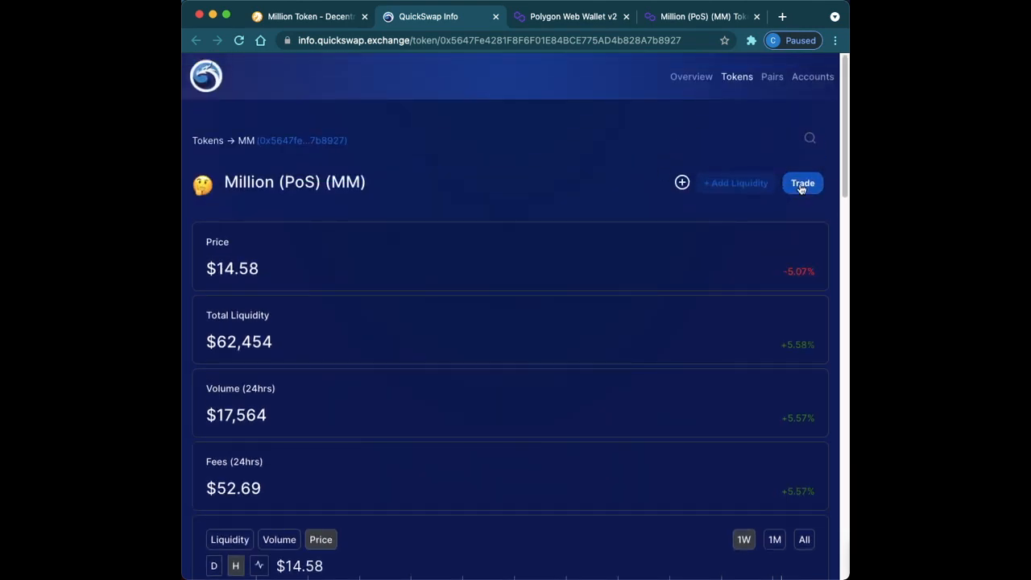
pyautogui.click(803, 184)
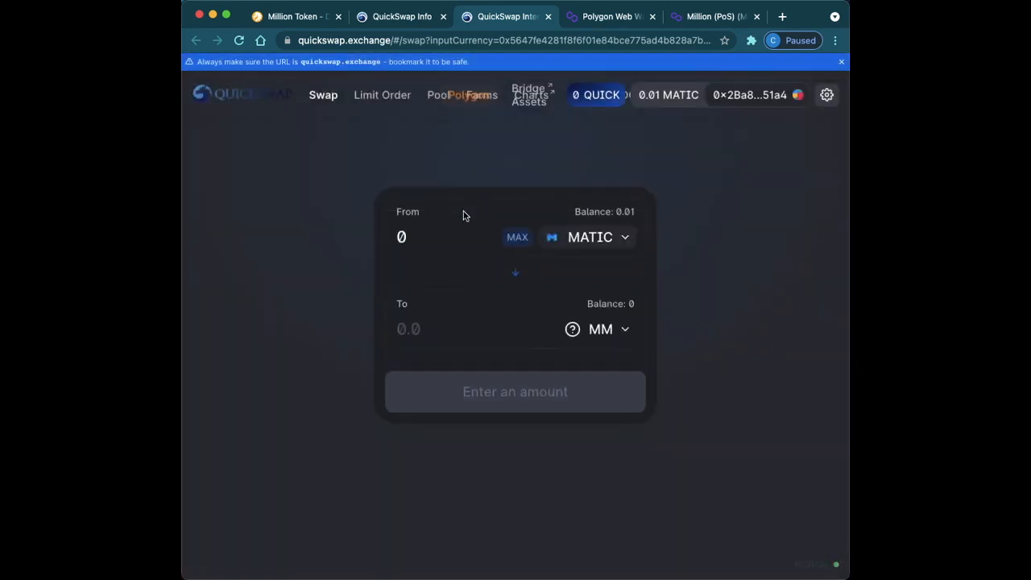
pyautogui.moveTo(483, 399)
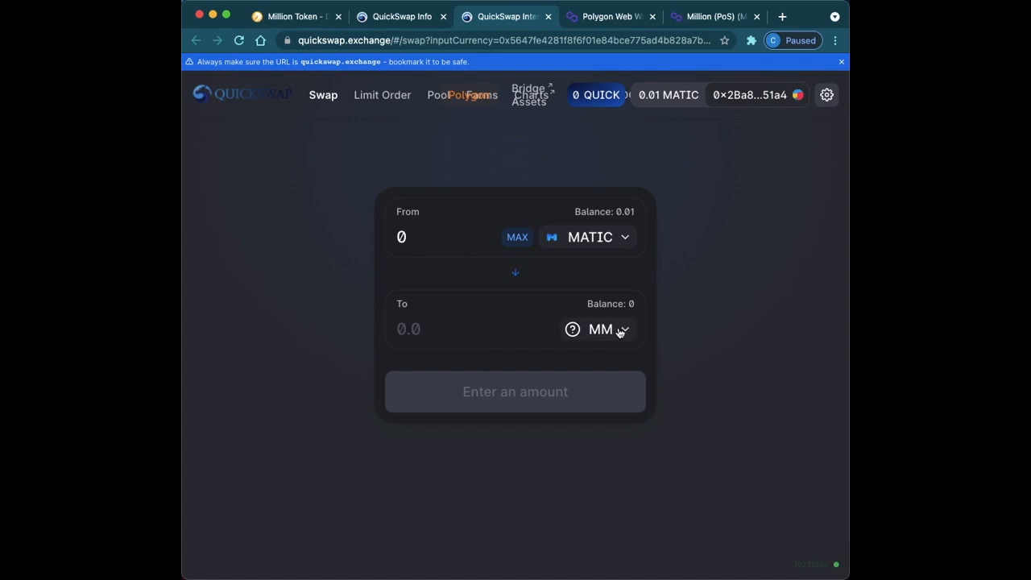
pyautogui.moveTo(615, 251)
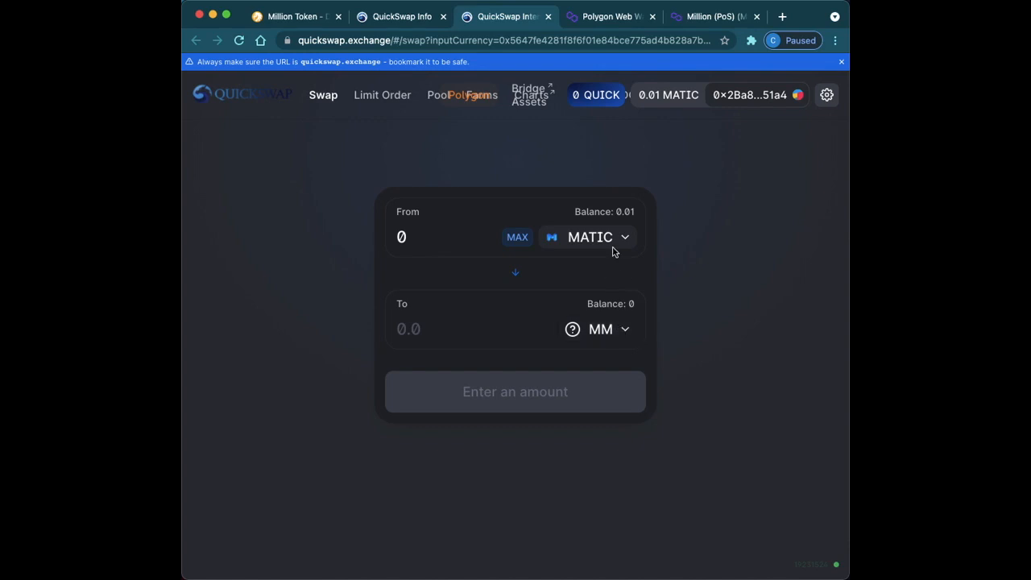
pyautogui.moveTo(664, 58)
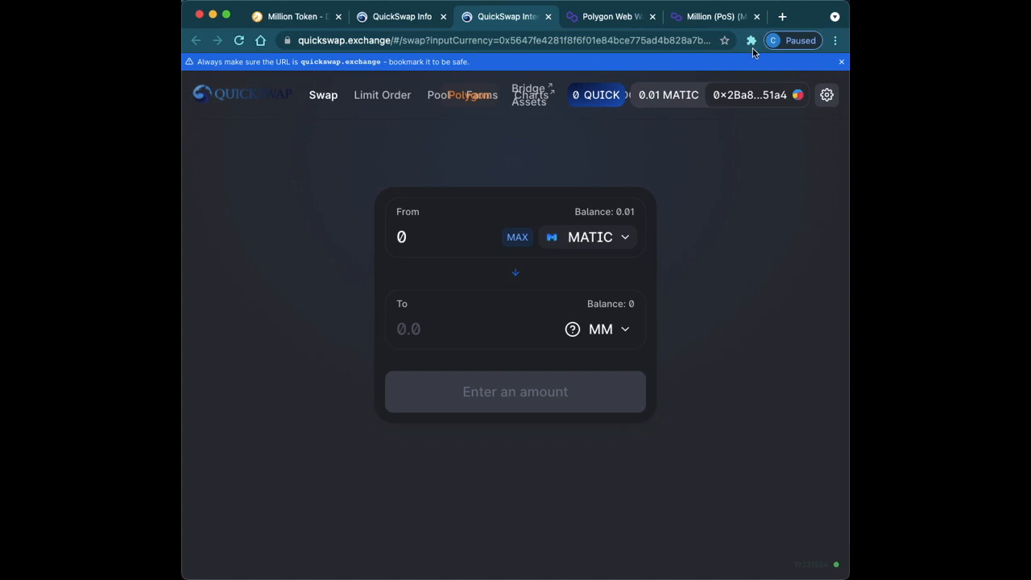
# Show the Chrome extensions list over the MATIC-to-MM swap page to reach MetaMask.
pyautogui.click(751, 40)
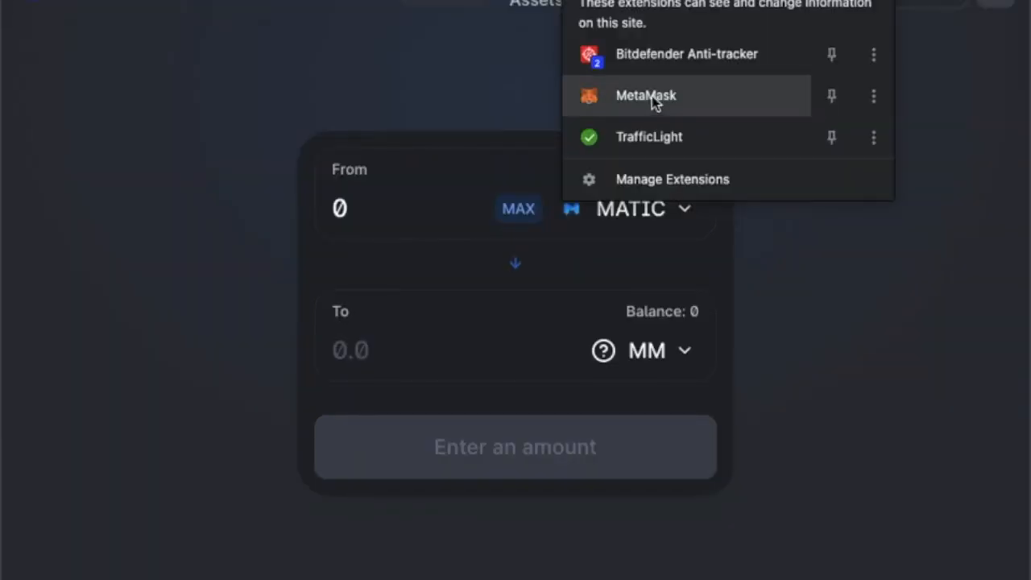
pyautogui.moveTo(646, 95)
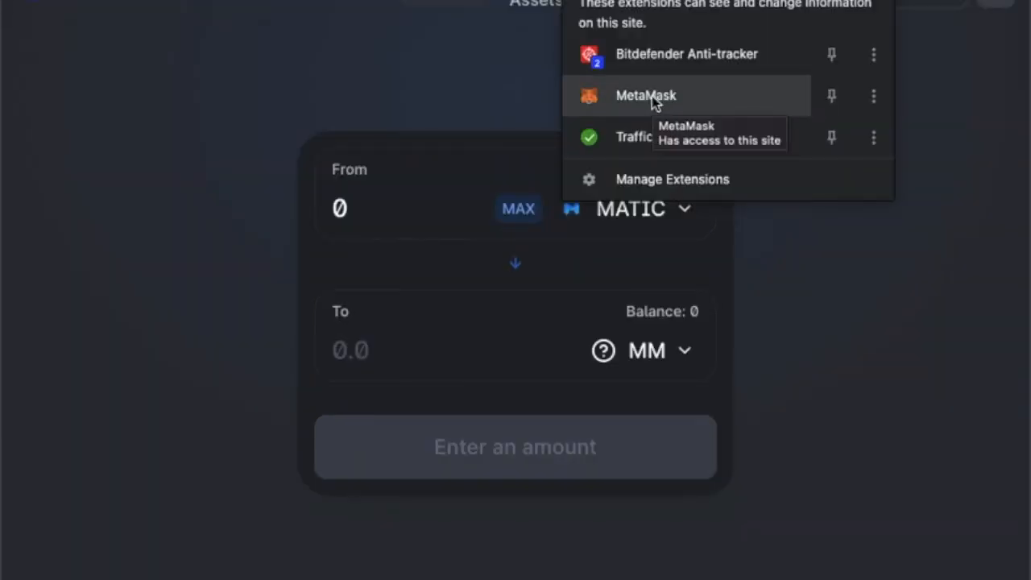